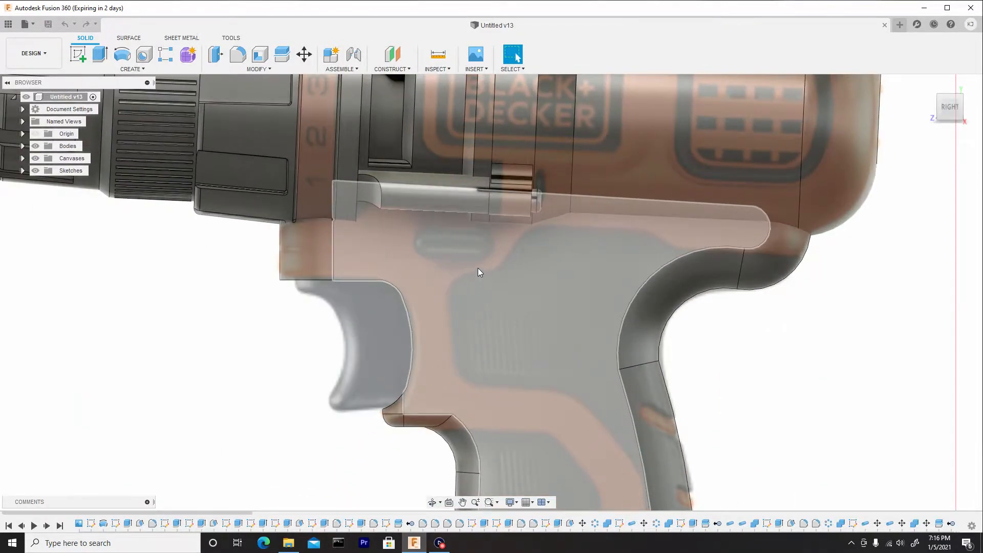
Step: Start a new sketch on the drill's side plane and list the sketch shape tools
left_click(477, 283)
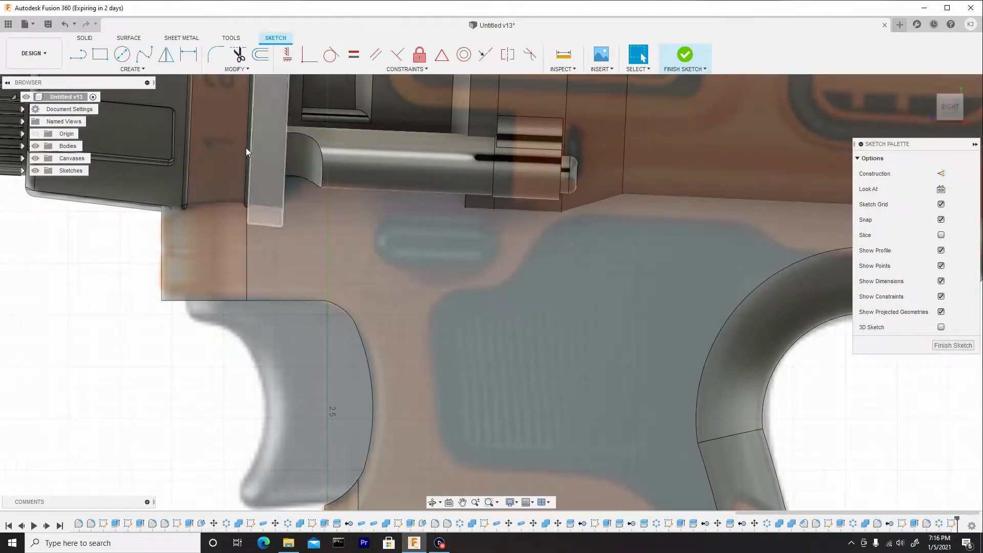
left_click(131, 69)
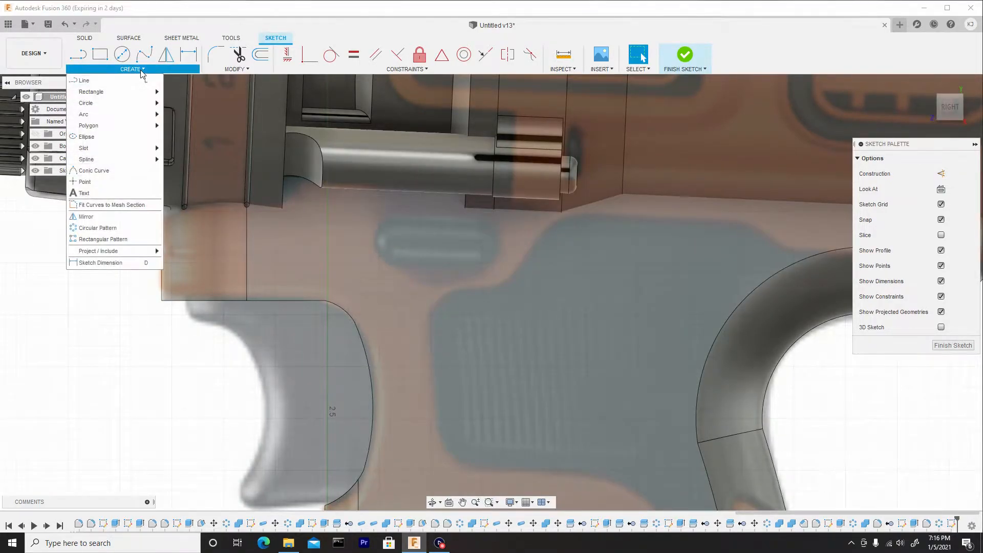
mouse_move(113, 148)
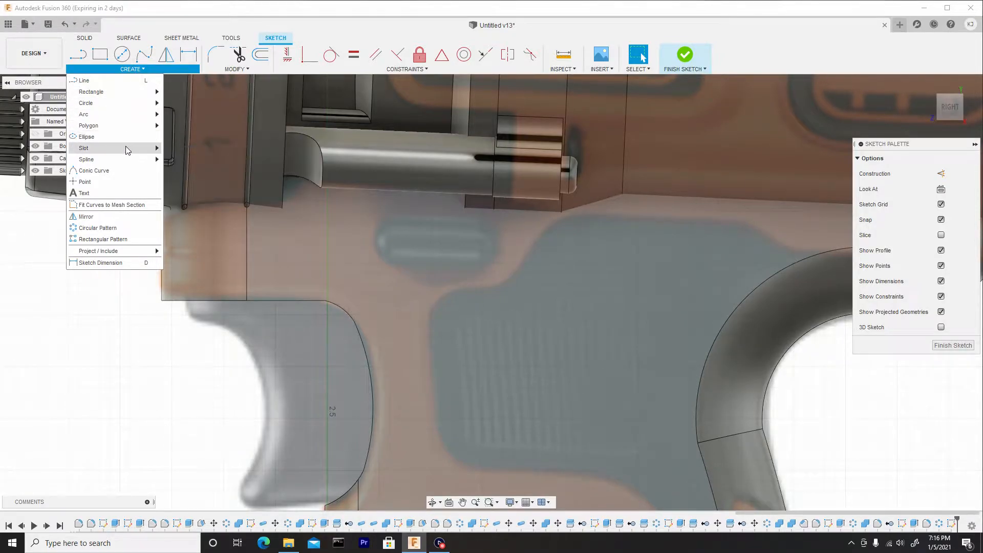
mouse_move(106, 148)
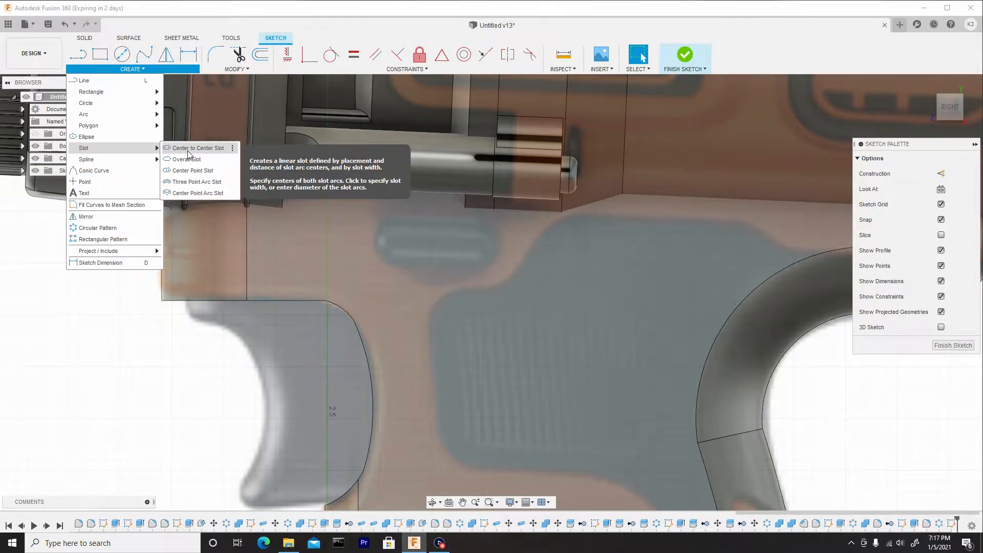
Step: Draw a center-to-center slot over the oval vent above the trigger and confirm it
left_click(197, 147)
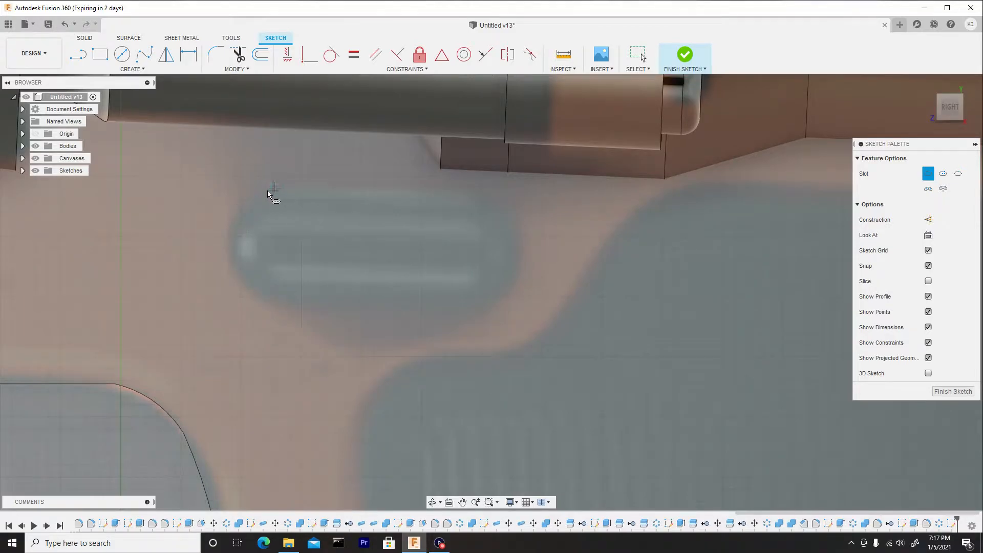
mouse_move(268, 248)
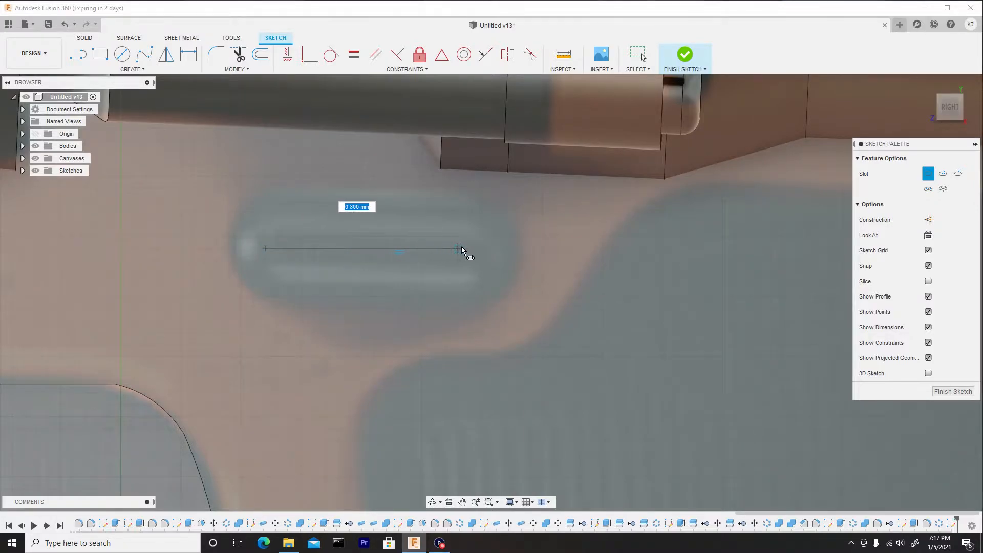
left_click_drag(458, 247, 472, 258)
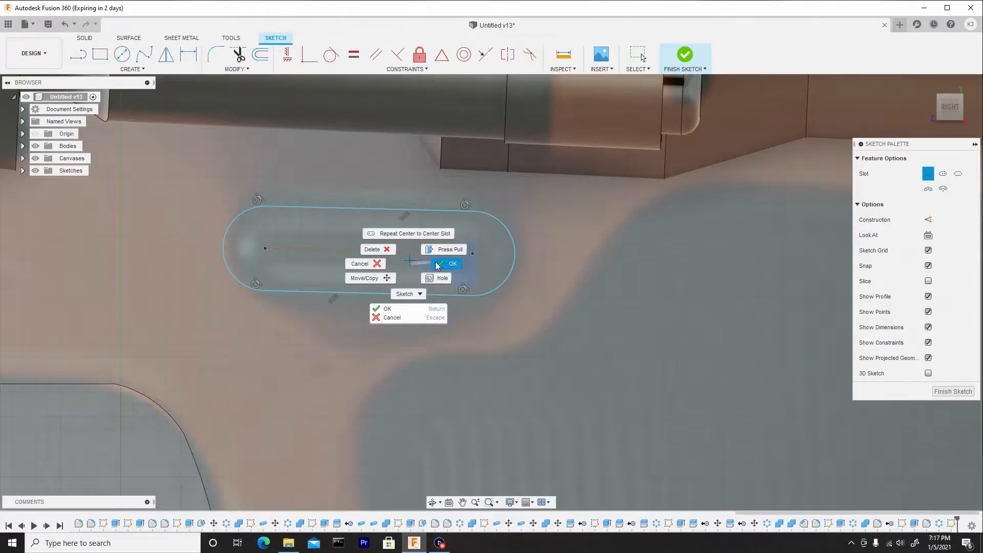
left_click(453, 263)
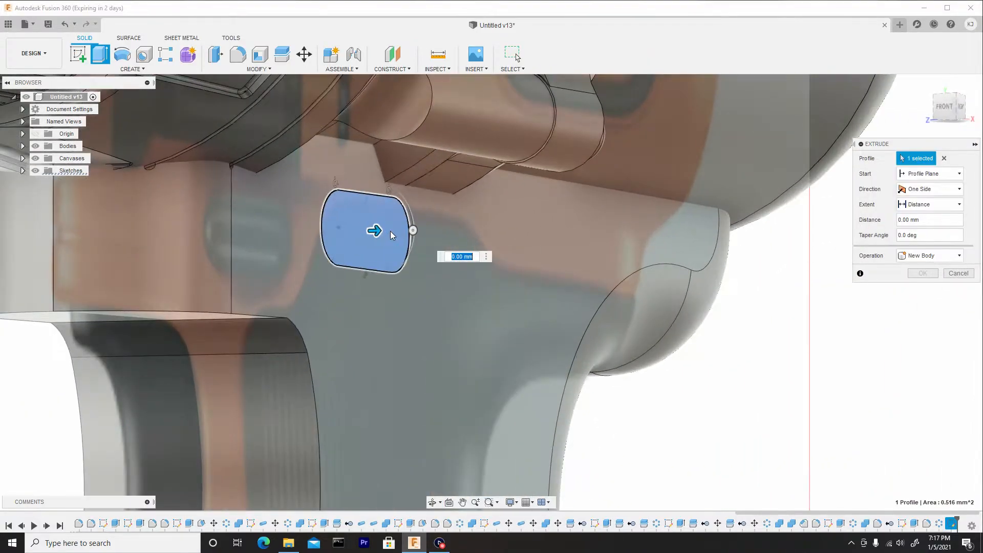
Step: Pull the slot profile out a small distance and set it to join the housing body
left_click_drag(375, 230, 402, 228)
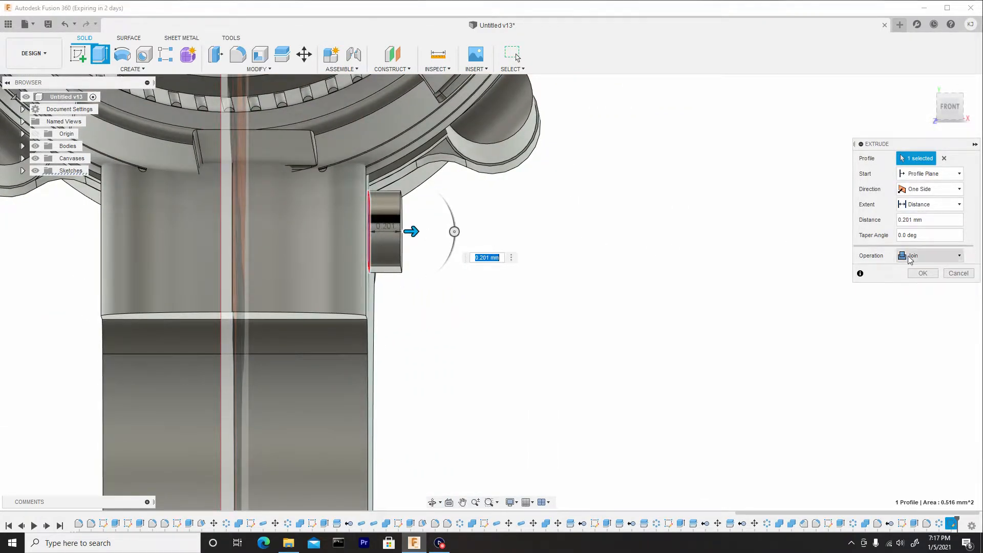
left_click(928, 255)
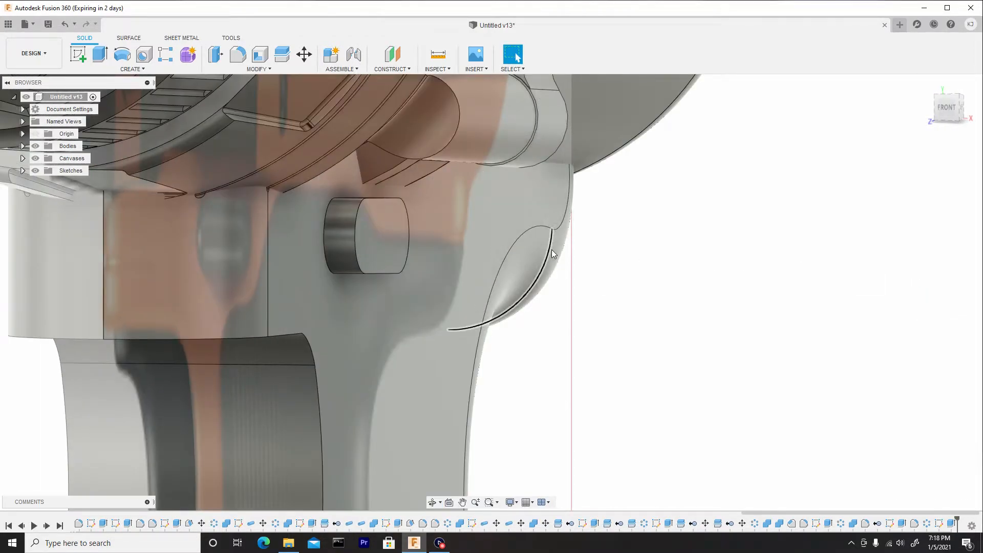
Step: Fillet the outer edges of the raised slot boss into a softened button shape
left_click(236, 55)
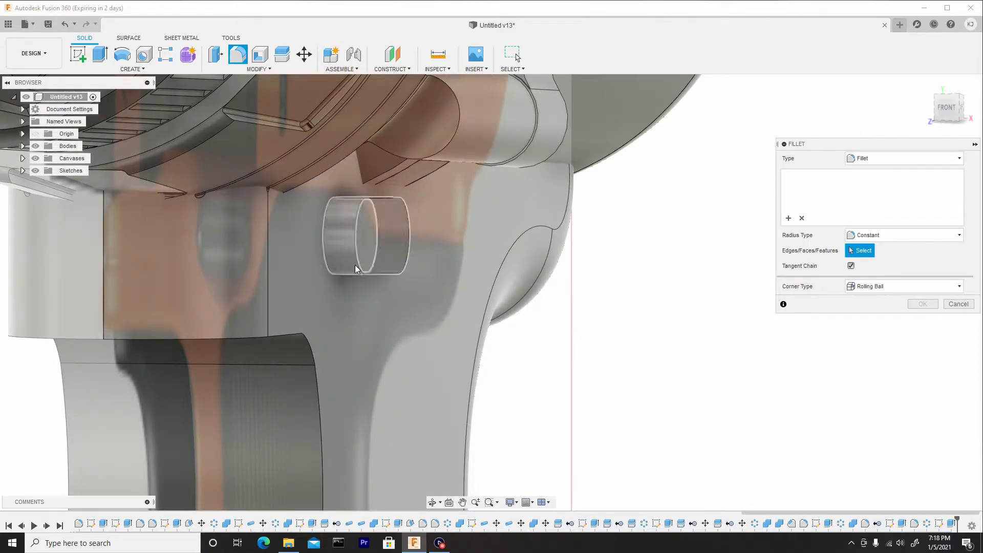
left_click(376, 235)
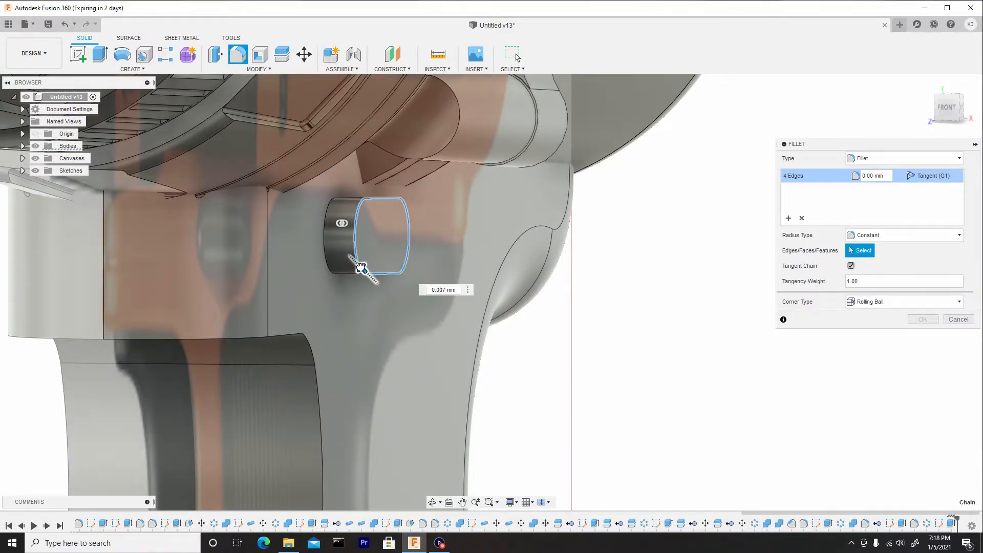
left_click_drag(362, 263, 351, 257)
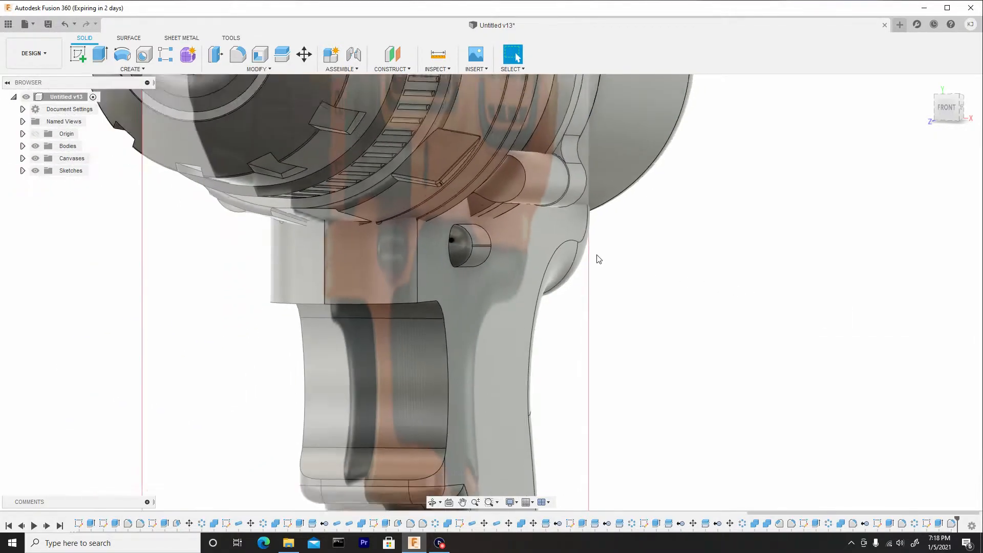
left_click_drag(596, 259, 496, 256)
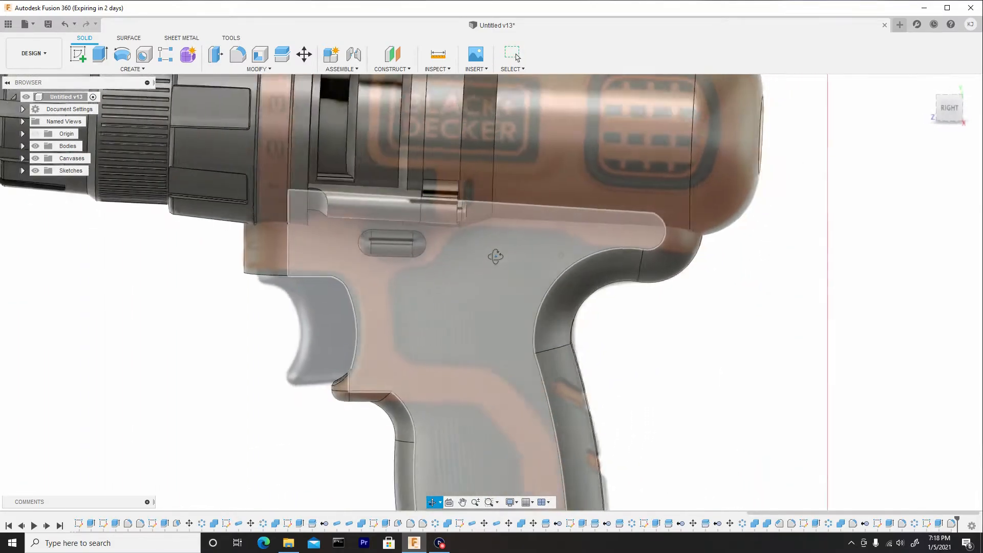
Step: Mirror the filleted slot boss as a body across the drill's mid-plane
left_click(132, 68)
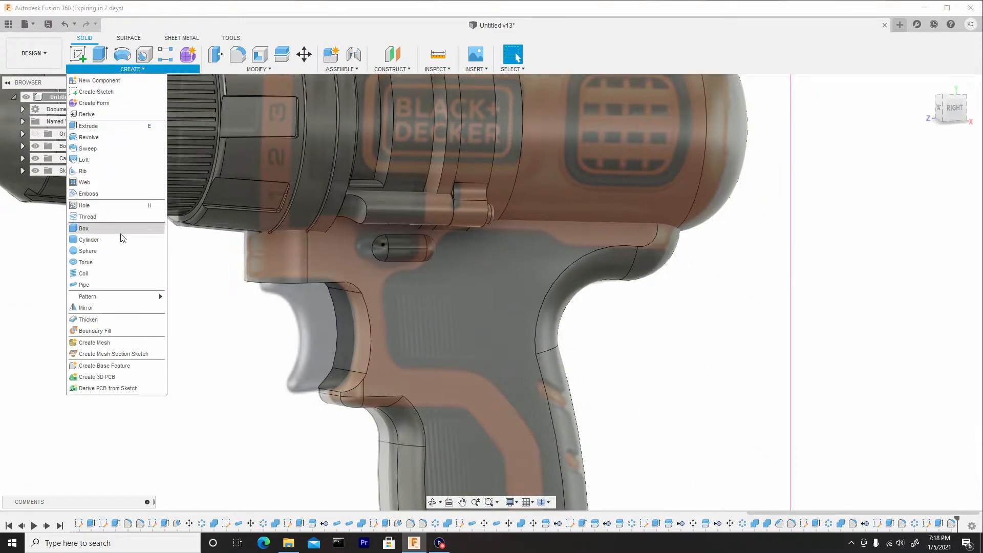
left_click(86, 308)
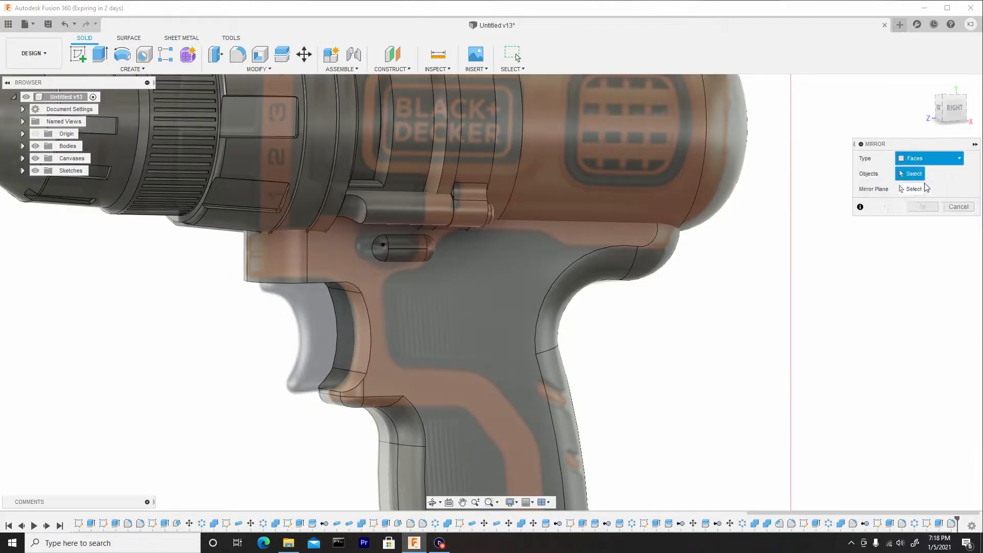
left_click(928, 158)
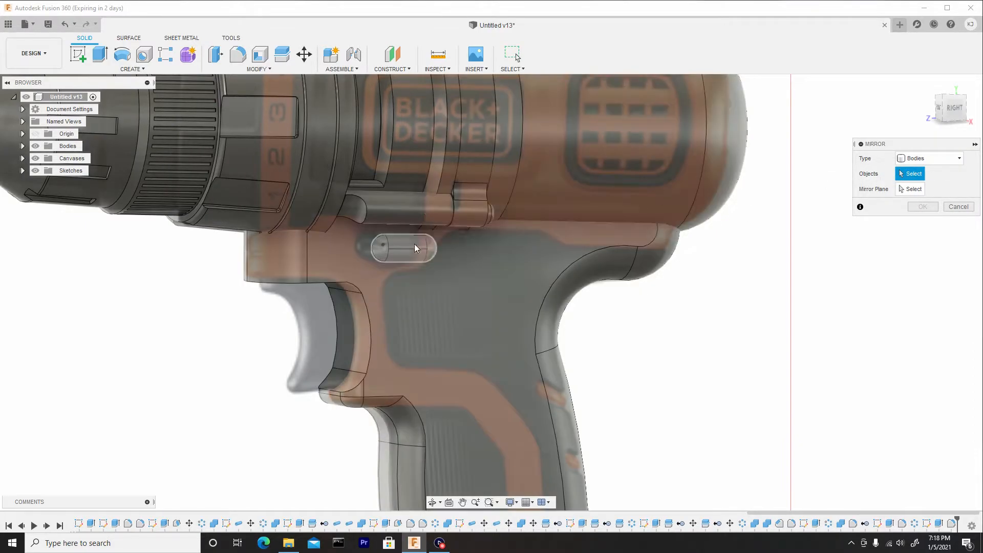
left_click(404, 247)
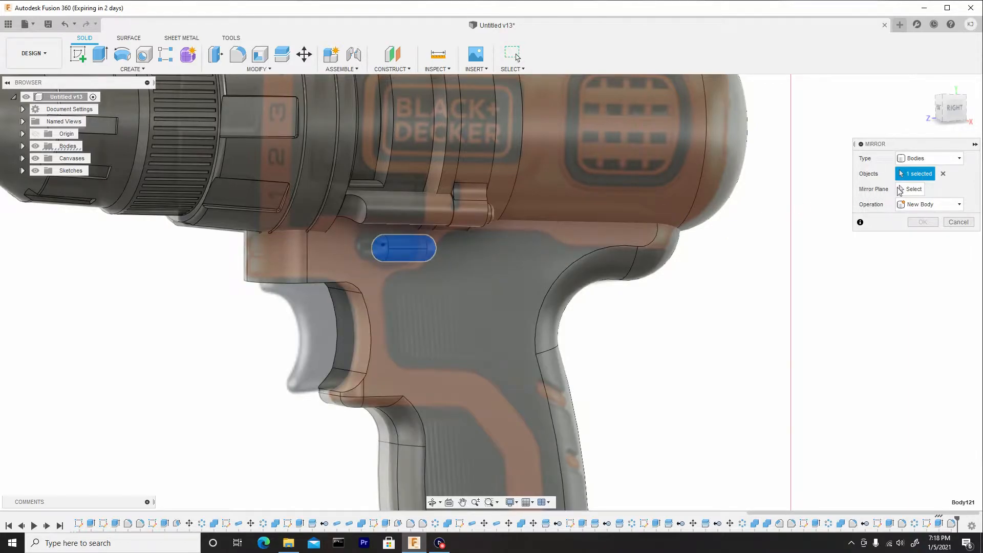
left_click(915, 188)
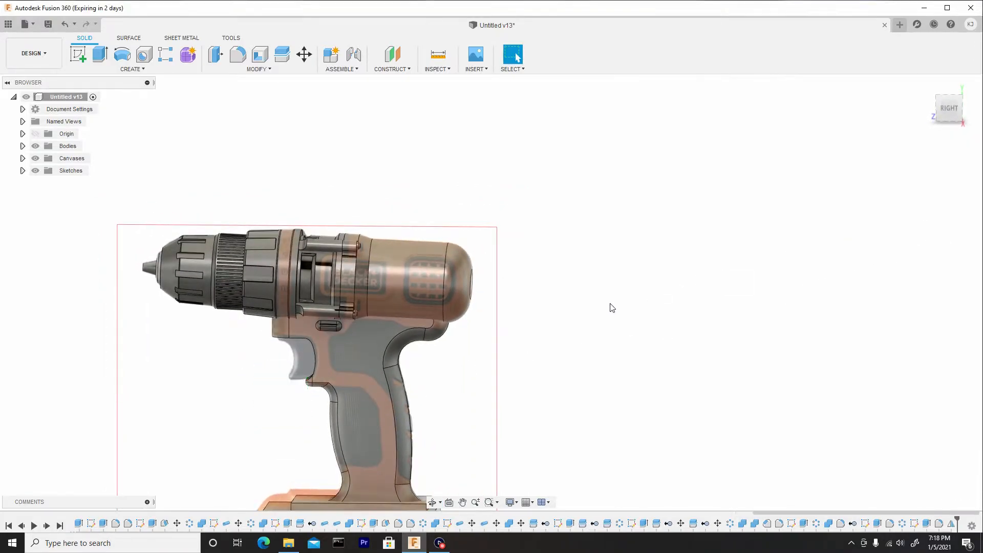
left_click_drag(611, 307, 580, 304)
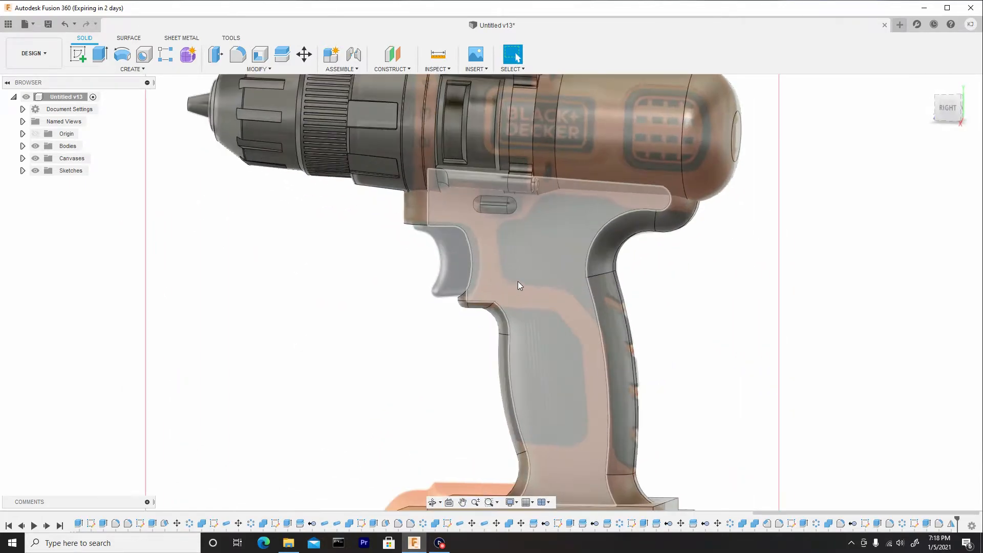
Step: Sketch connected lines along the grip panel's top edge and down to the bottom of the handle
left_click(518, 286)
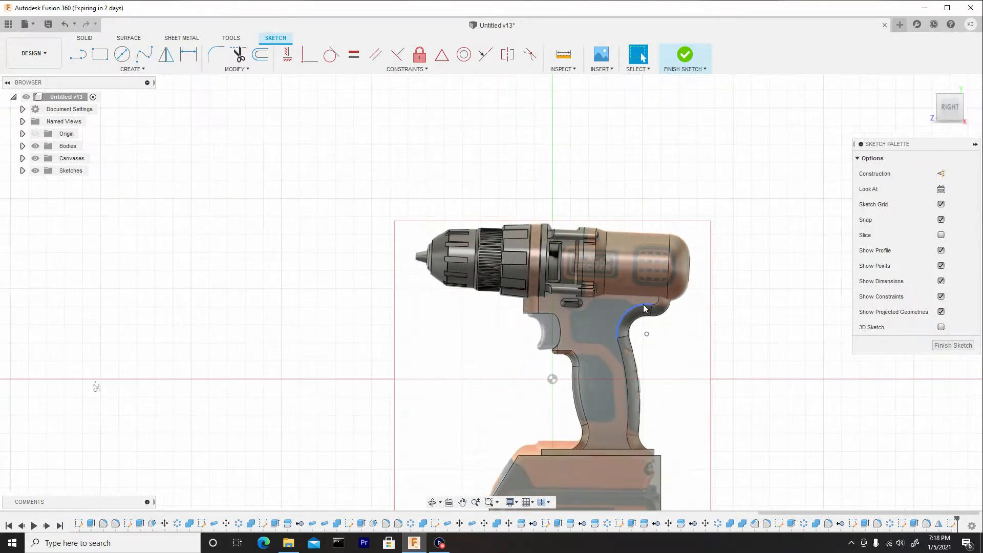
scroll("up", 3)
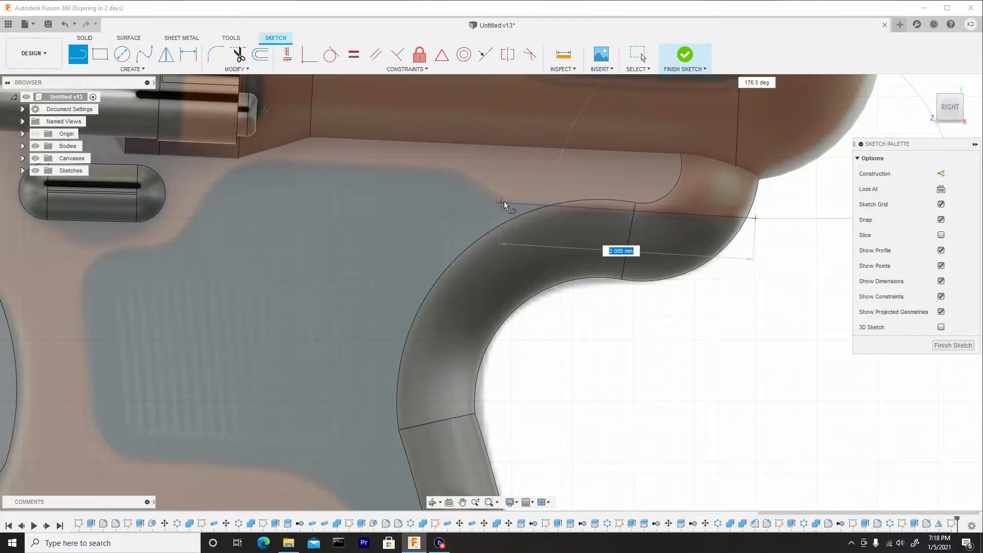
left_click(503, 206)
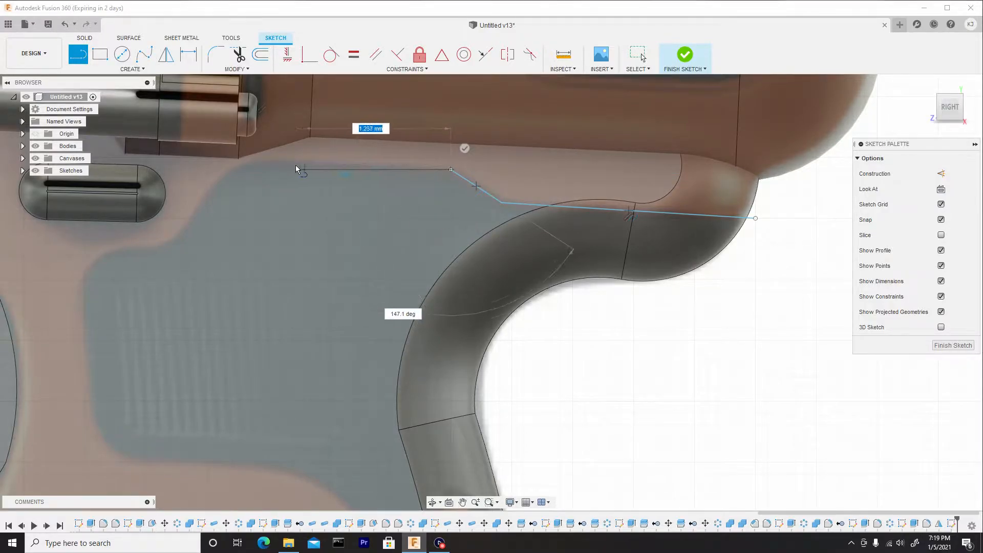
mouse_move(243, 169)
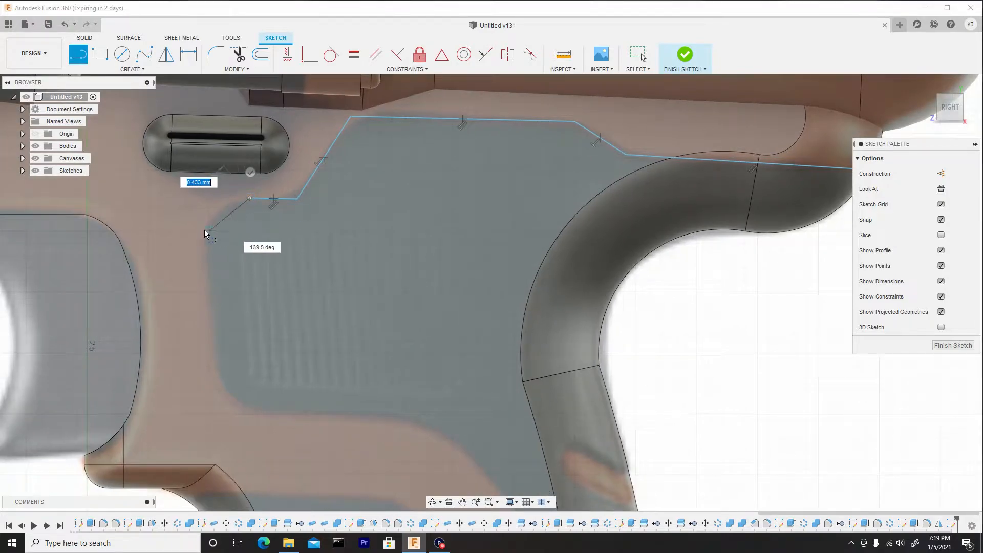
mouse_move(210, 230)
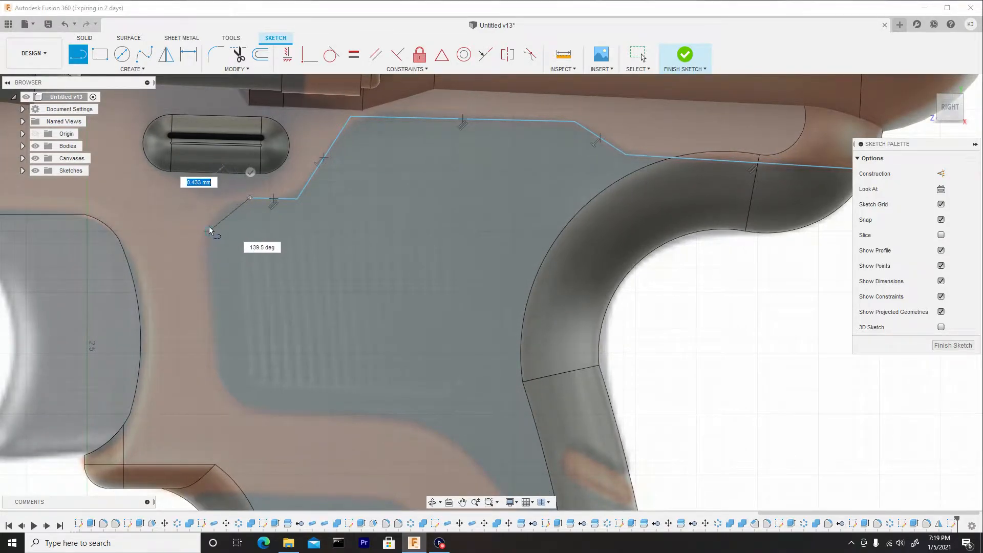
left_click(210, 231)
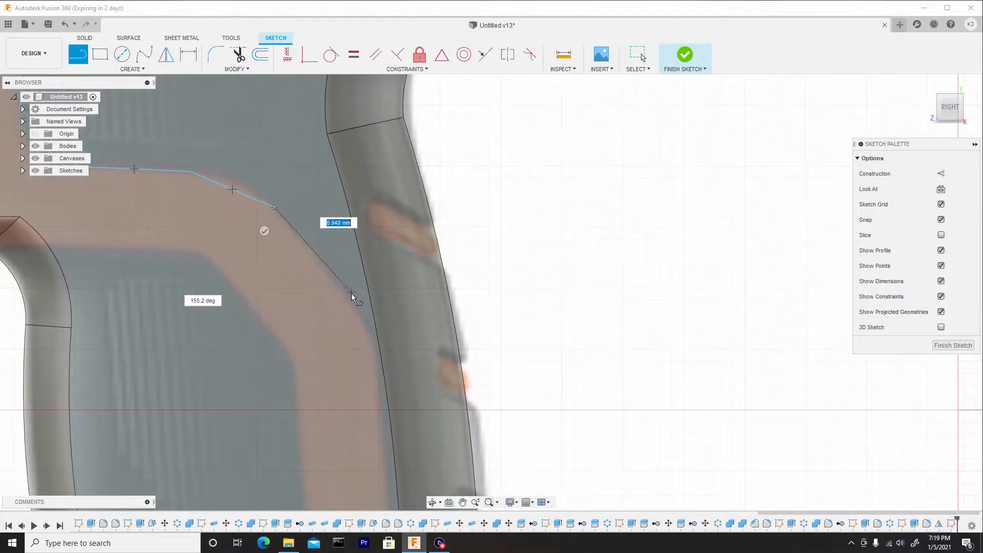
left_click_drag(351, 295, 376, 336)
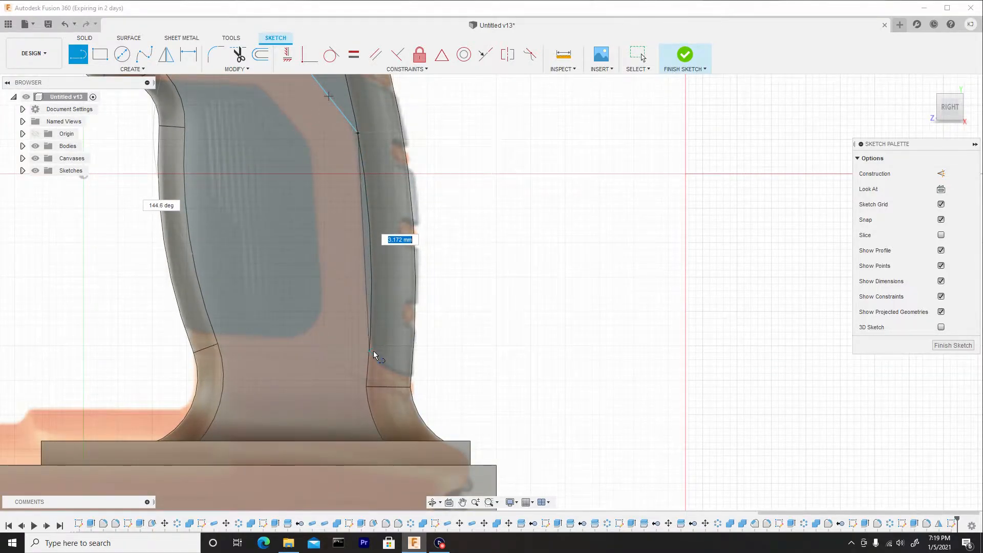
left_click(369, 352)
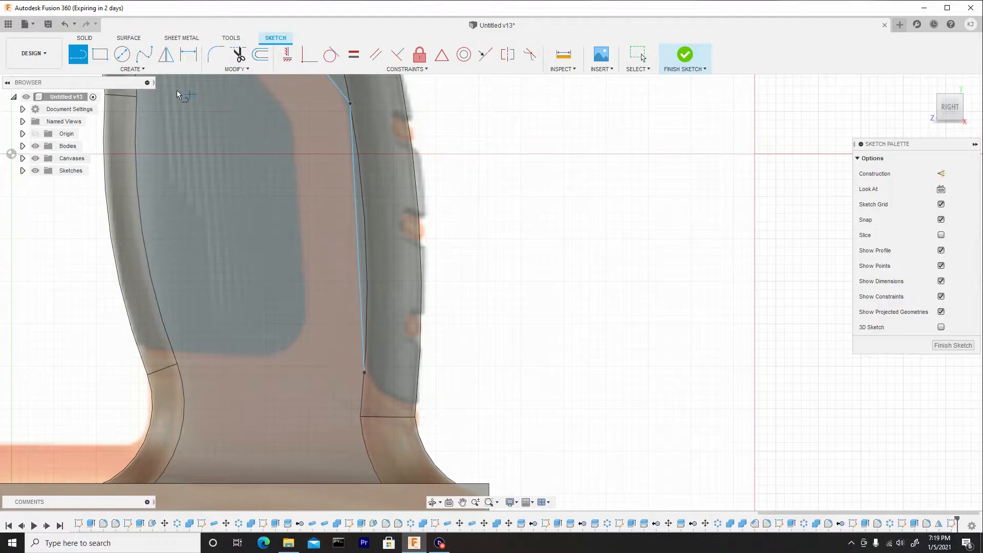
left_click(132, 69)
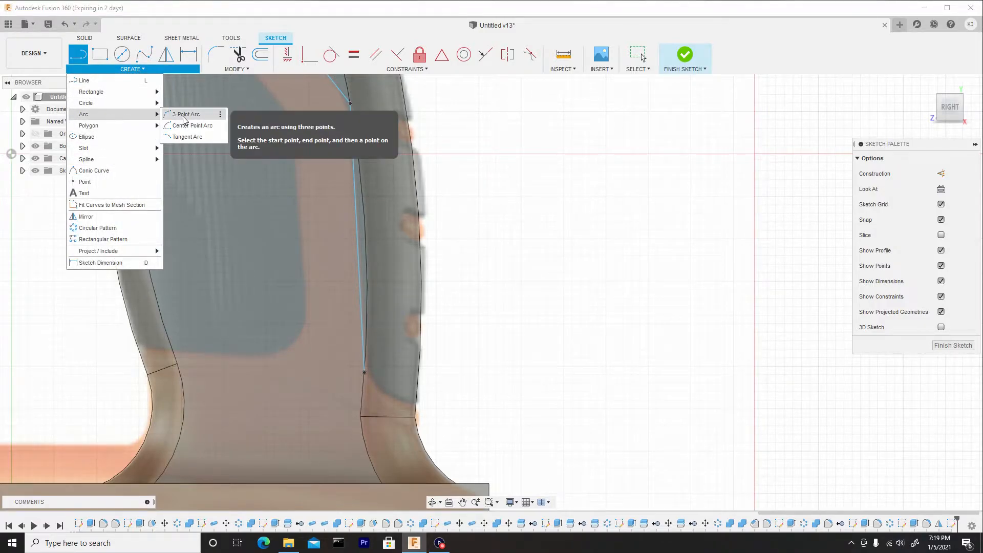
Step: Close the panel outline's lower end along the handle's back edge with a three-point arc
left_click(185, 114)
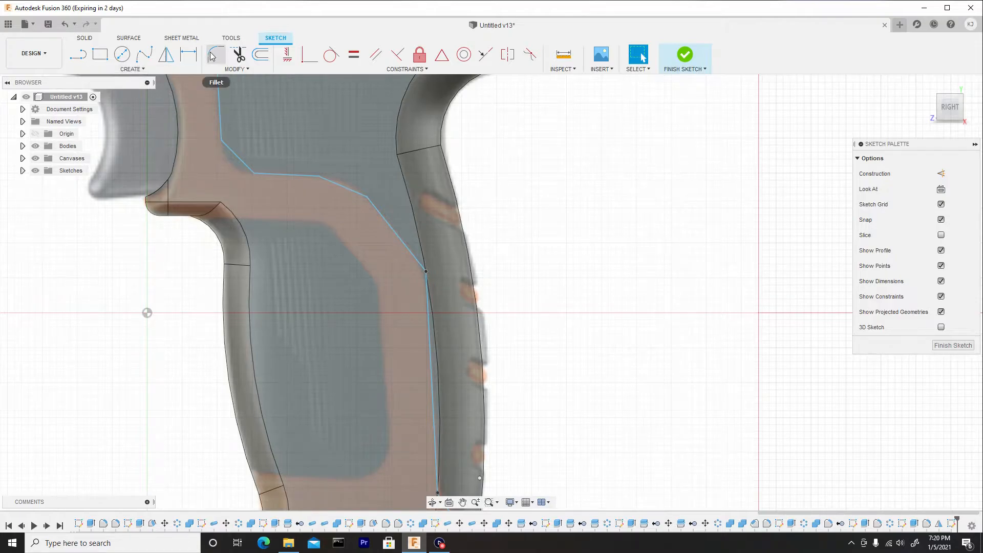
Step: Fillet the outline's sharp corners with 0.44 mm and 0.528 mm radii
left_click(215, 55)
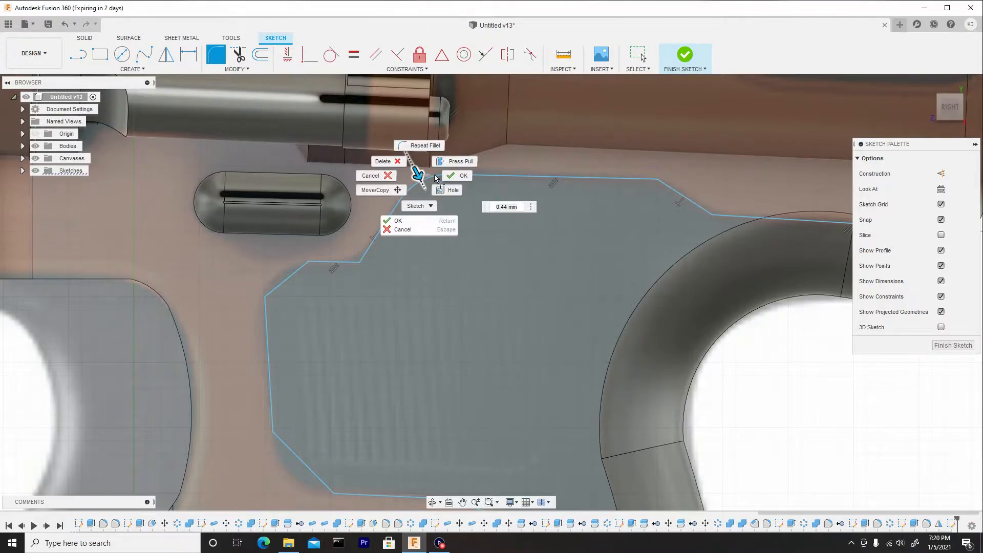
left_click(463, 175)
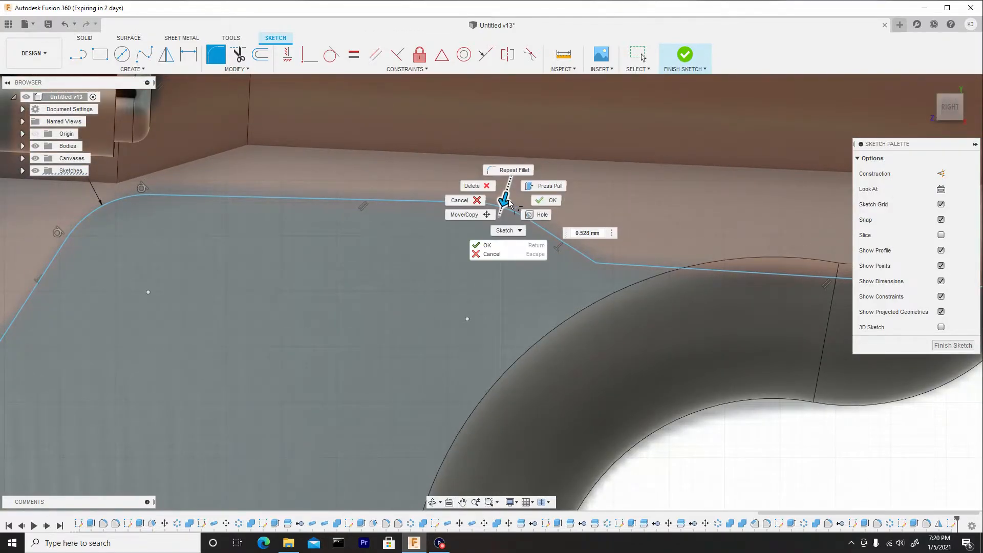
left_click(550, 199)
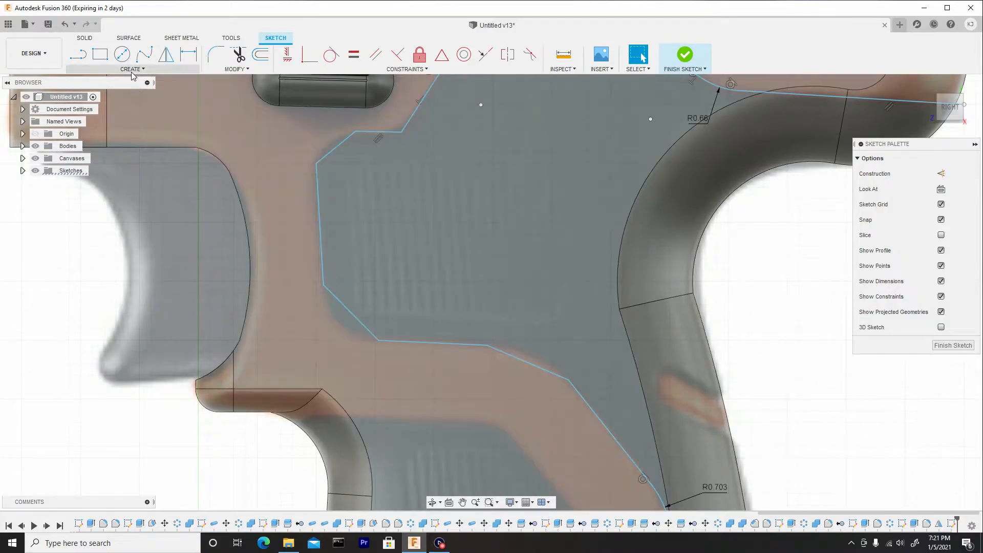
Step: Round the outline's angled corner with a three-point arc
left_click(132, 68)
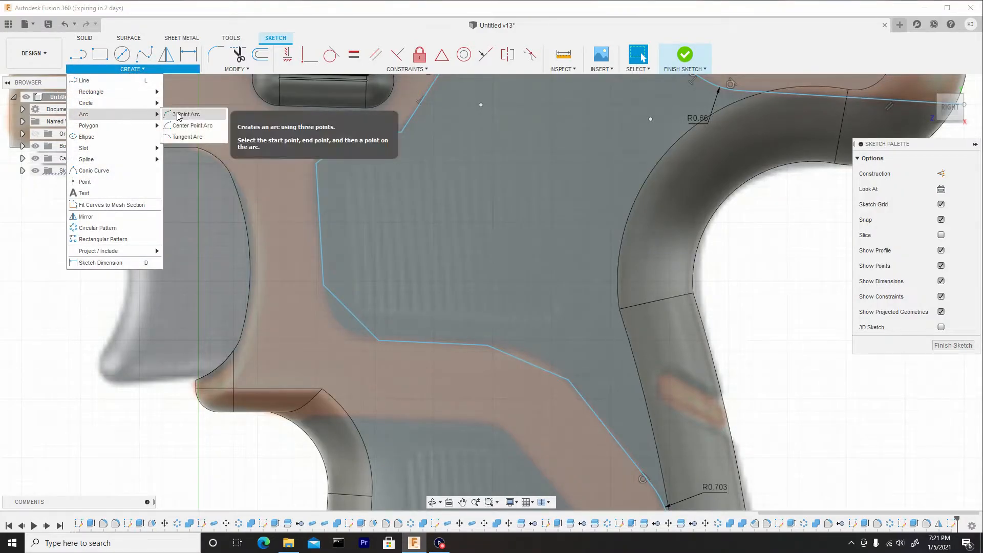
left_click(186, 114)
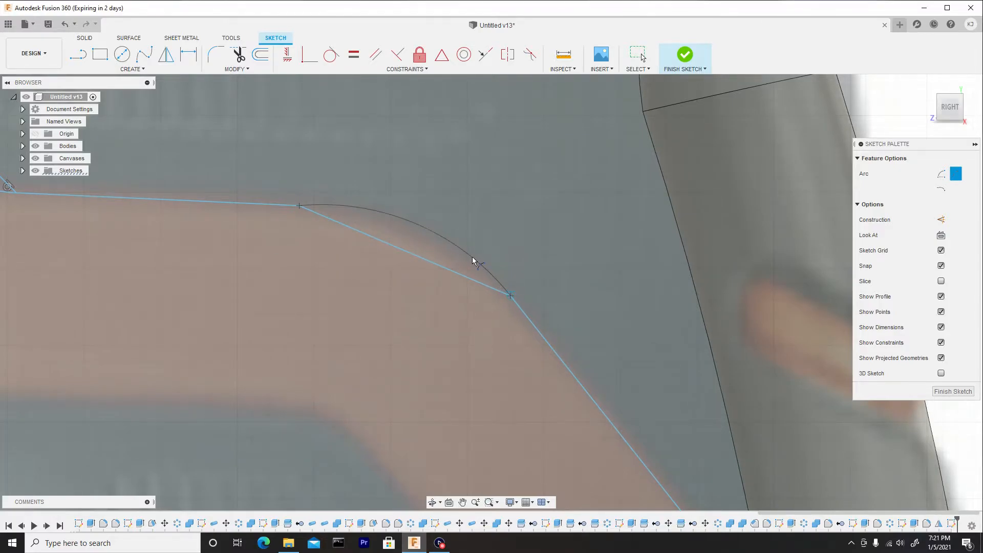
left_click_drag(473, 260, 436, 251)
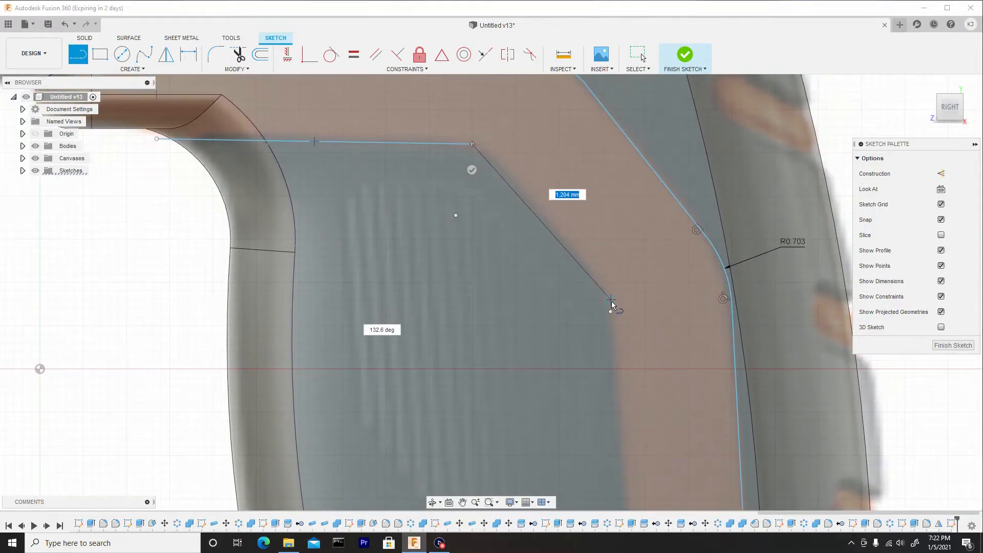
Step: Draw the lower grip panel outline and fillet its corners at R0.415 and R0.484
left_click(611, 300)
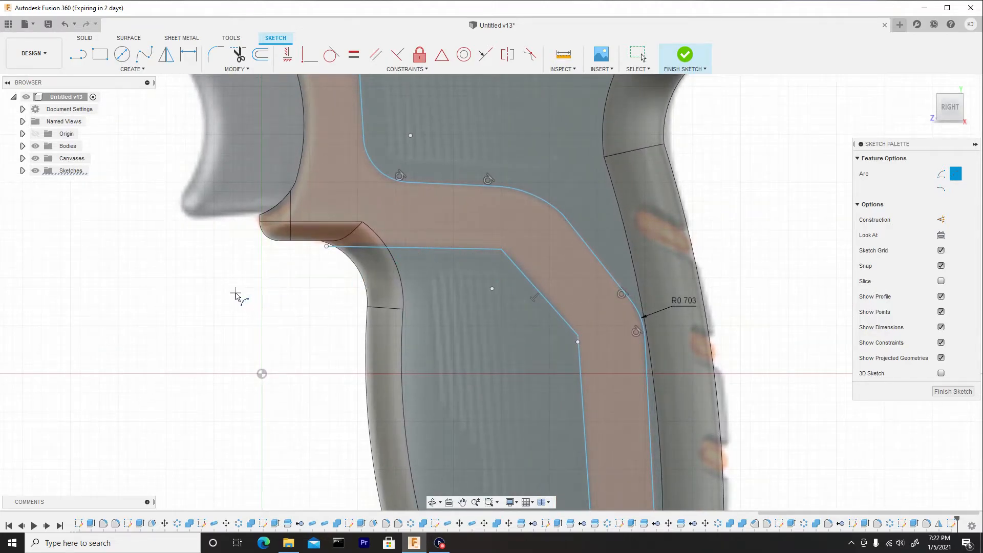
left_click(637, 54)
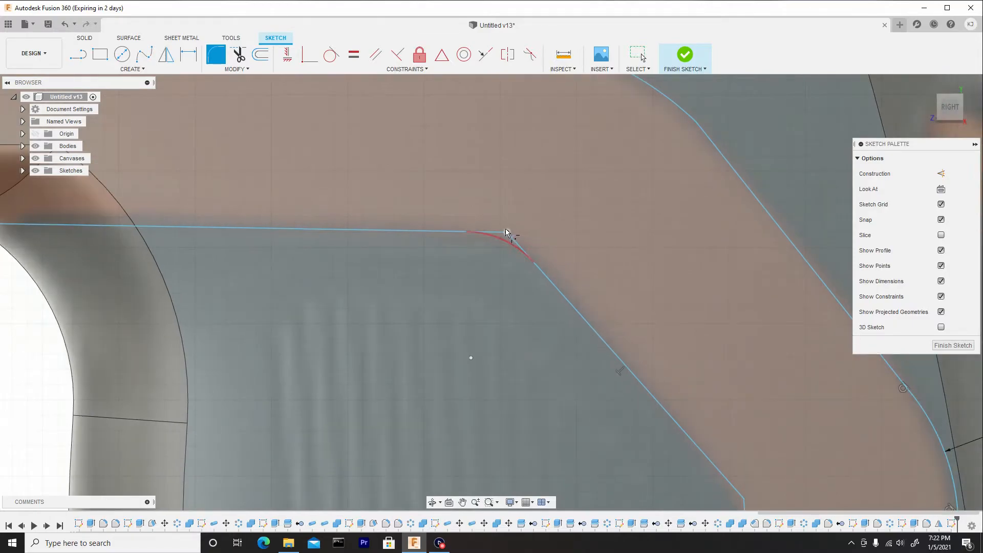
left_click(504, 236)
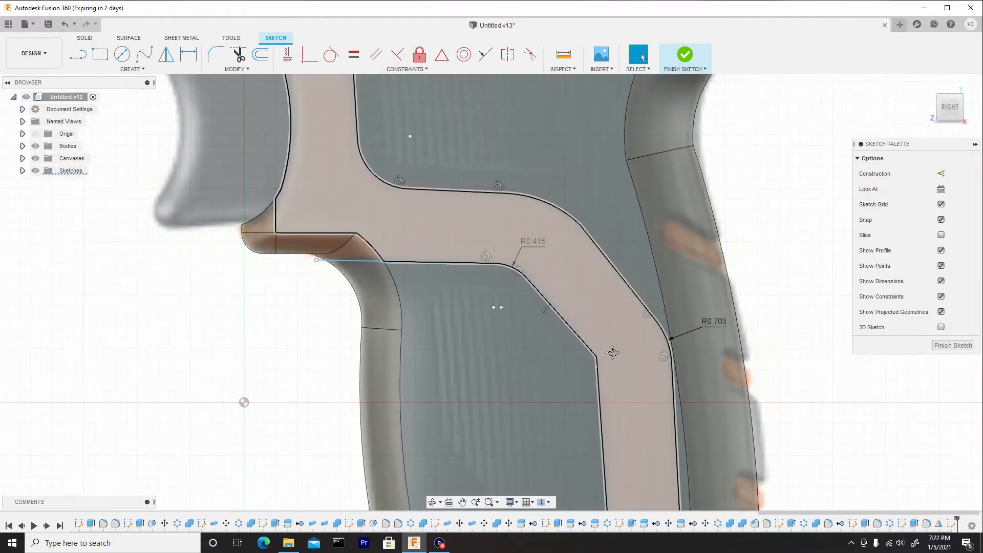
right_click(612, 352)
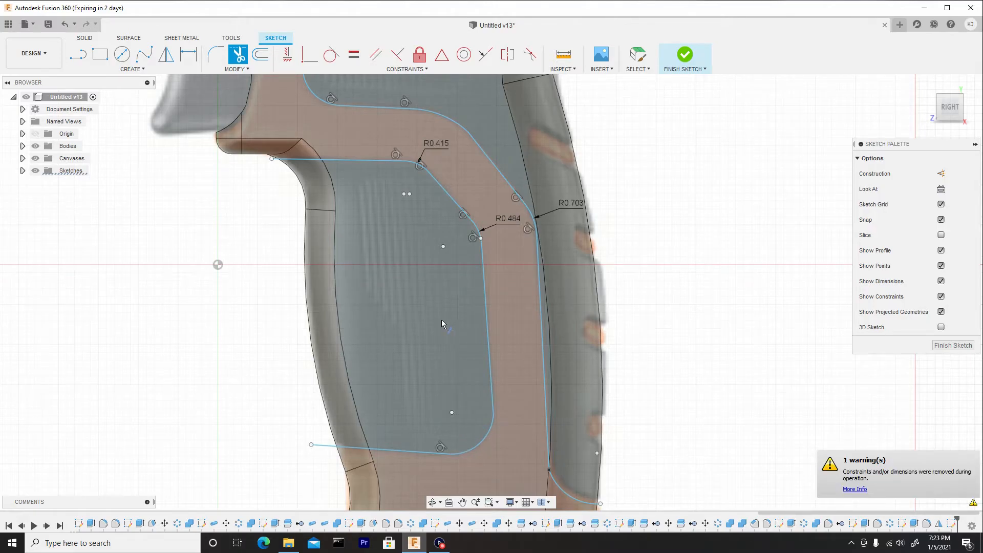
right_click(442, 323)
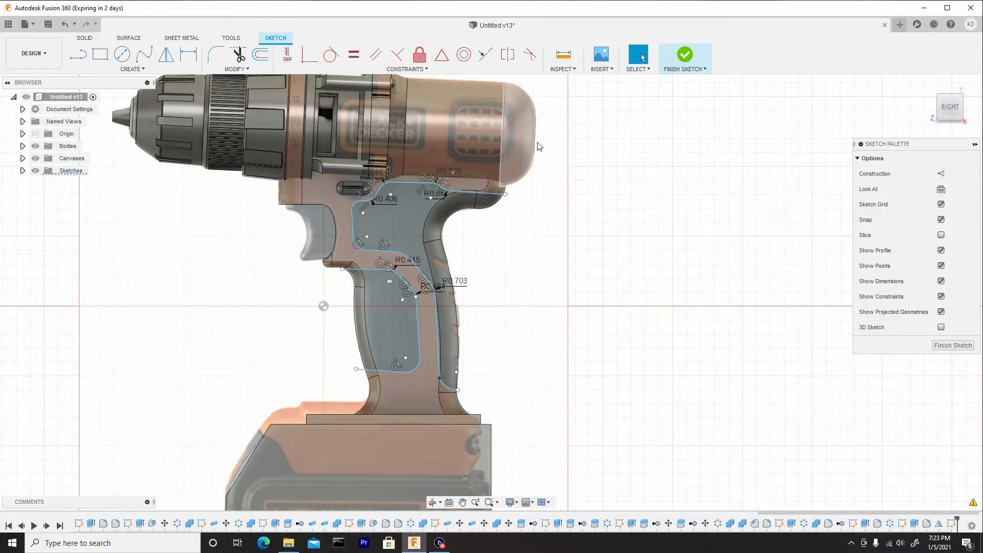
mouse_move(678, 61)
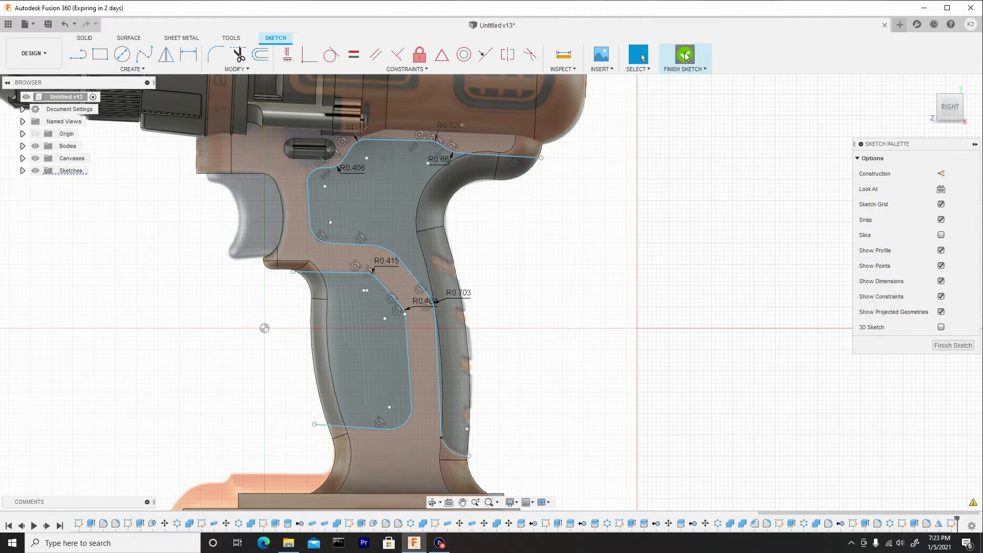
Step: Finish the panel sketch and split the handle body using that sketch as the splitting tool
left_click(685, 55)
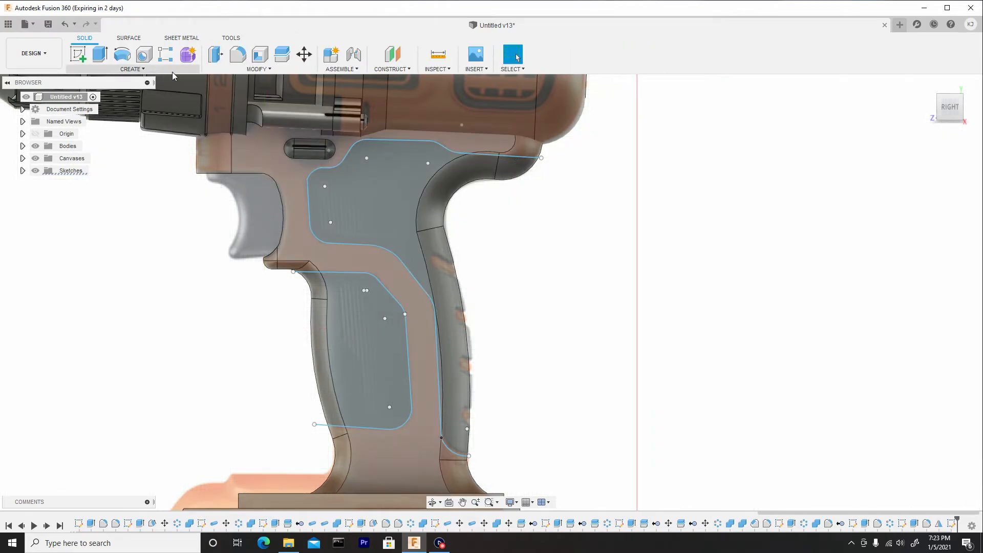
left_click(281, 54)
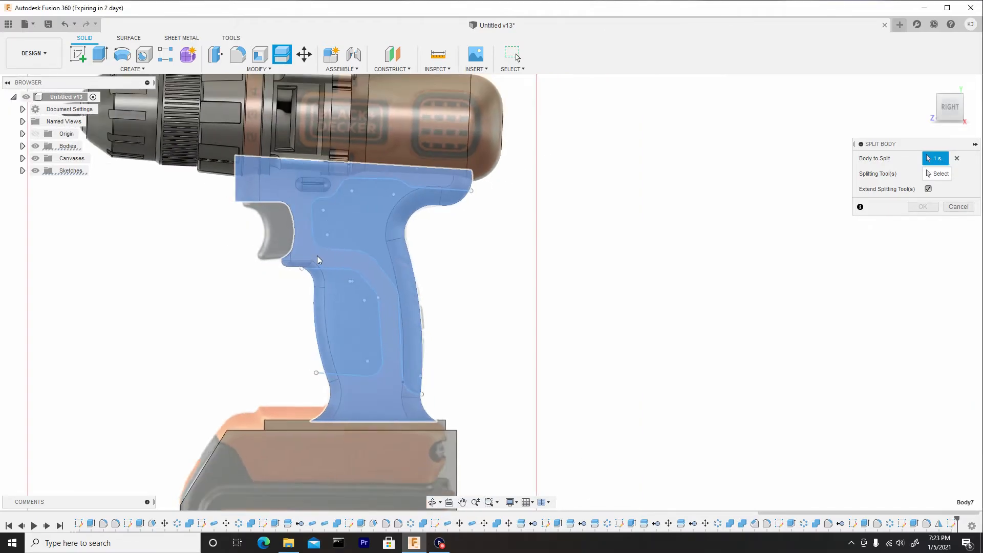
left_click(940, 174)
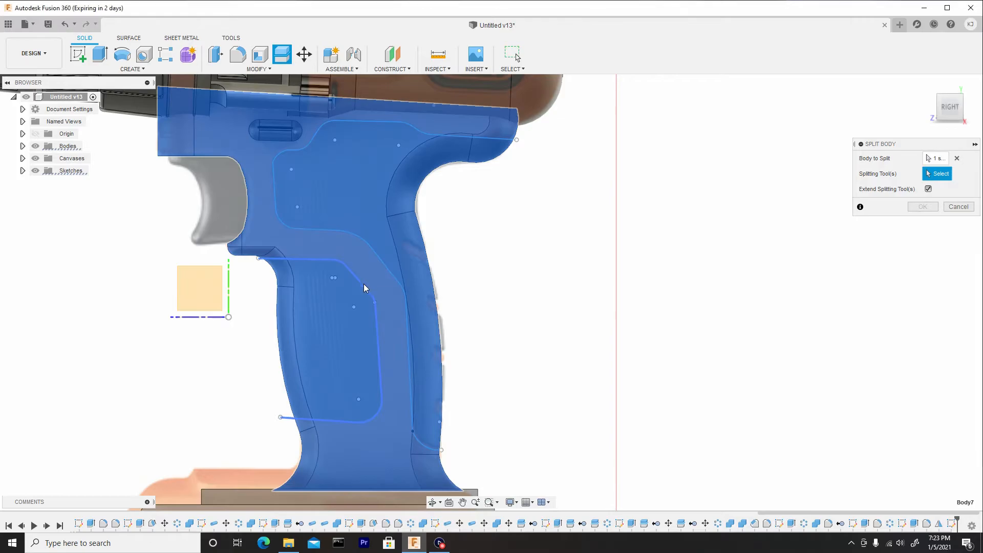
left_click(357, 283)
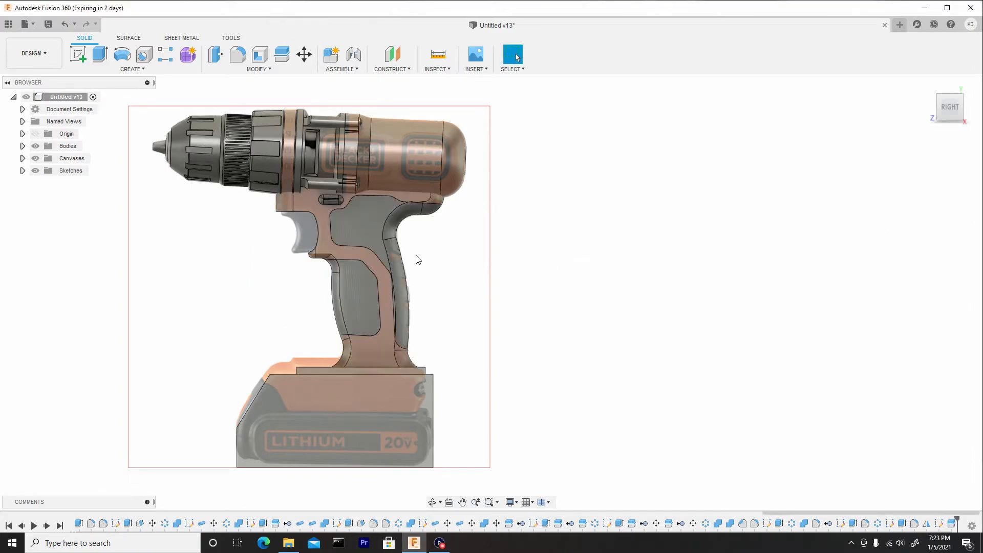
left_click(35, 158)
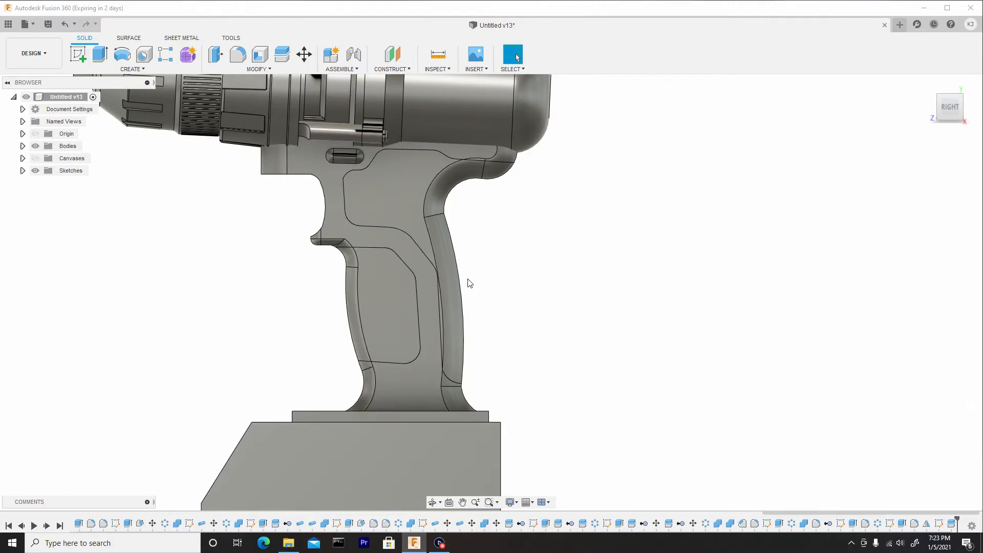
left_click_drag(470, 283, 343, 285)
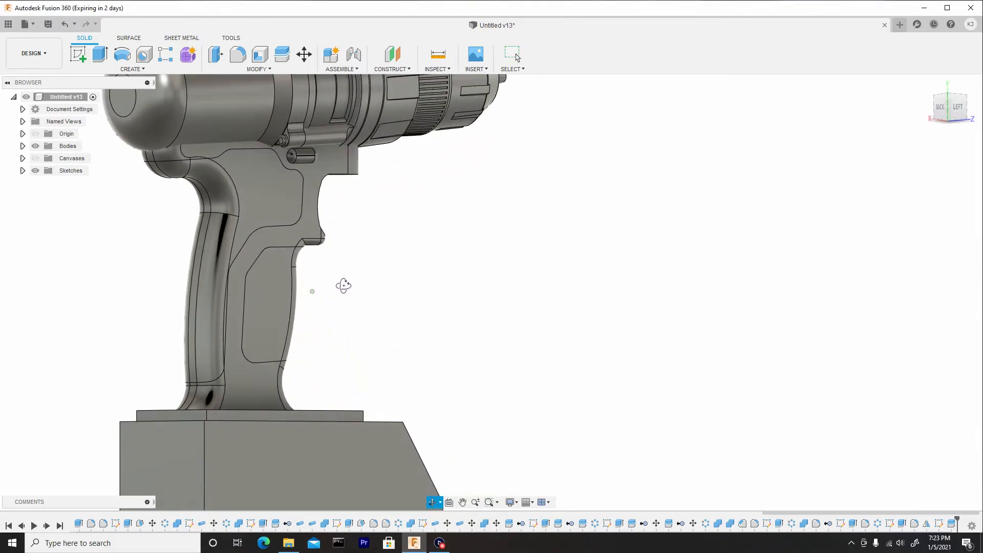
left_click_drag(343, 285, 518, 290)
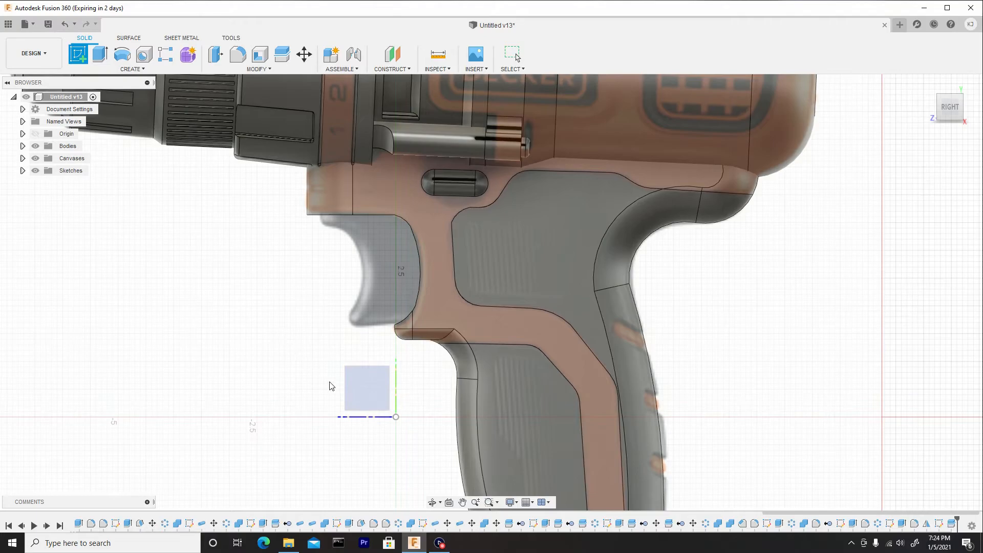
mouse_move(367, 390)
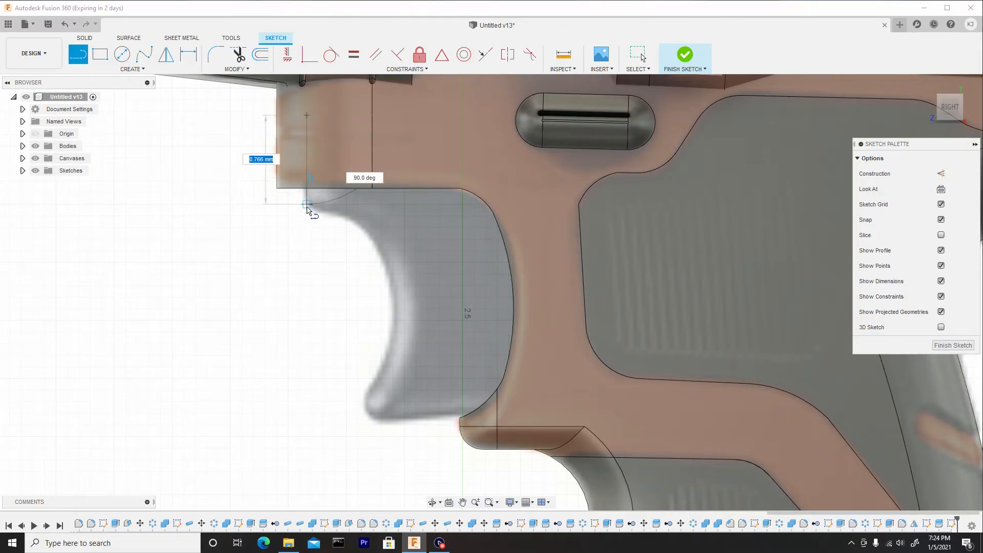
Step: Close the trigger outline with a vertical line and a 3-point arc along its curved front
left_click(306, 204)
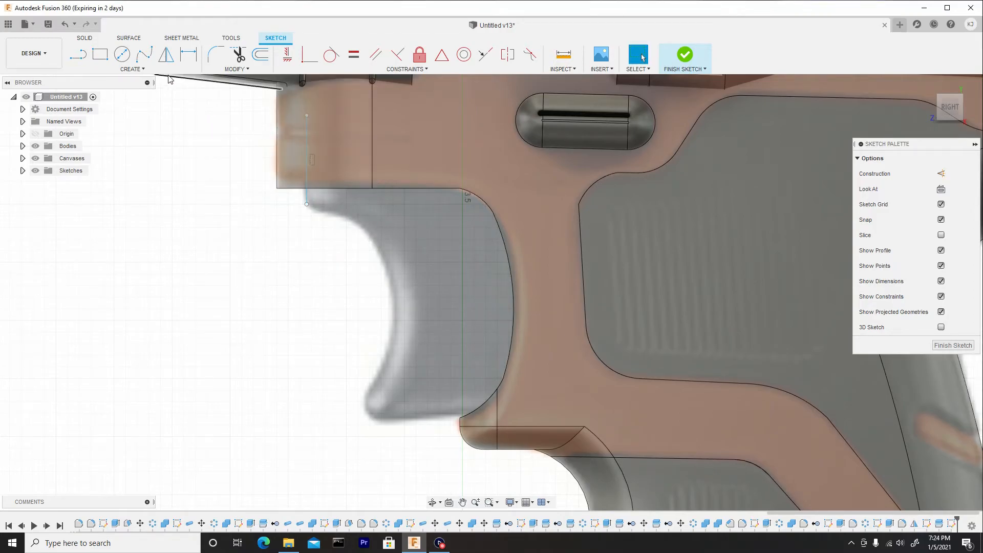
left_click(132, 58)
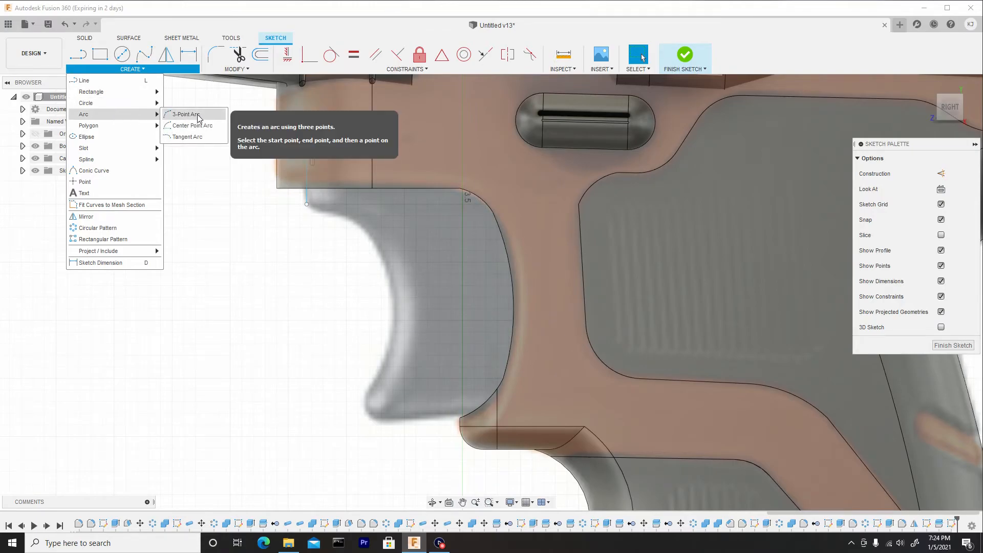
left_click(185, 113)
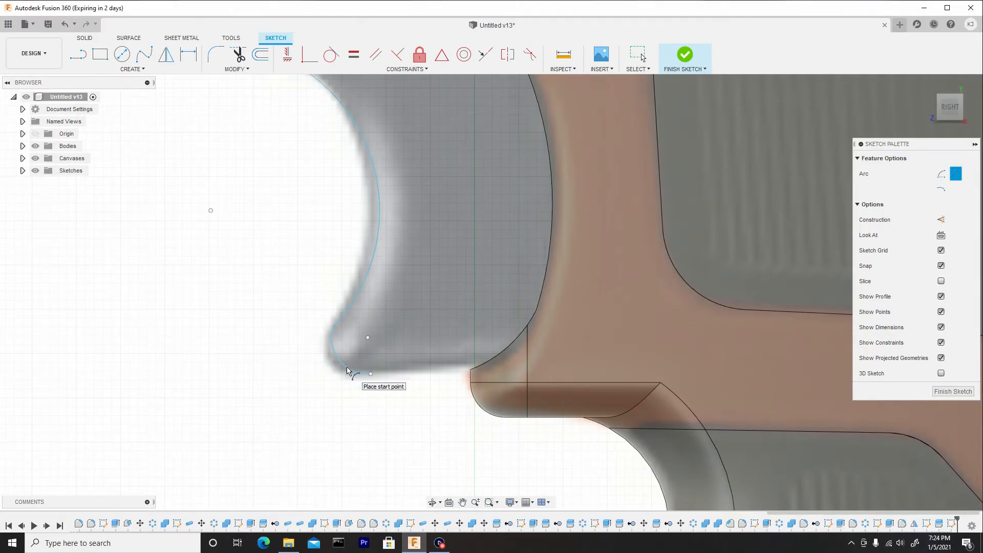
left_click(78, 55)
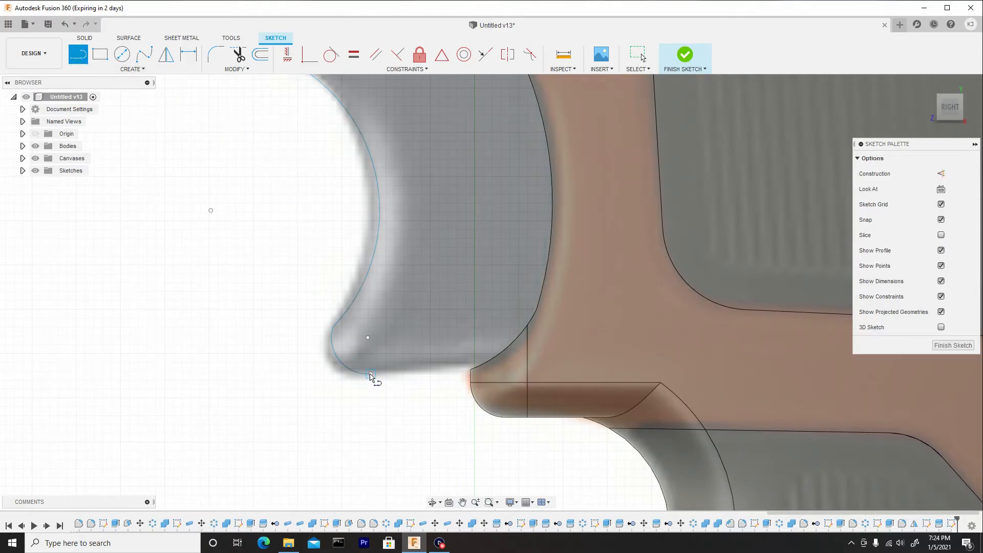
left_click_drag(370, 373, 633, 345)
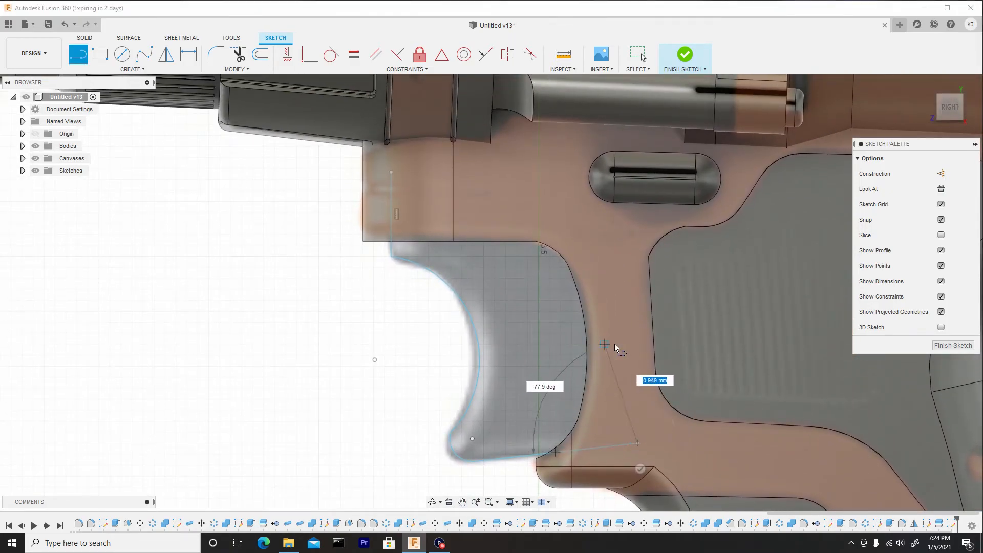
mouse_move(602, 213)
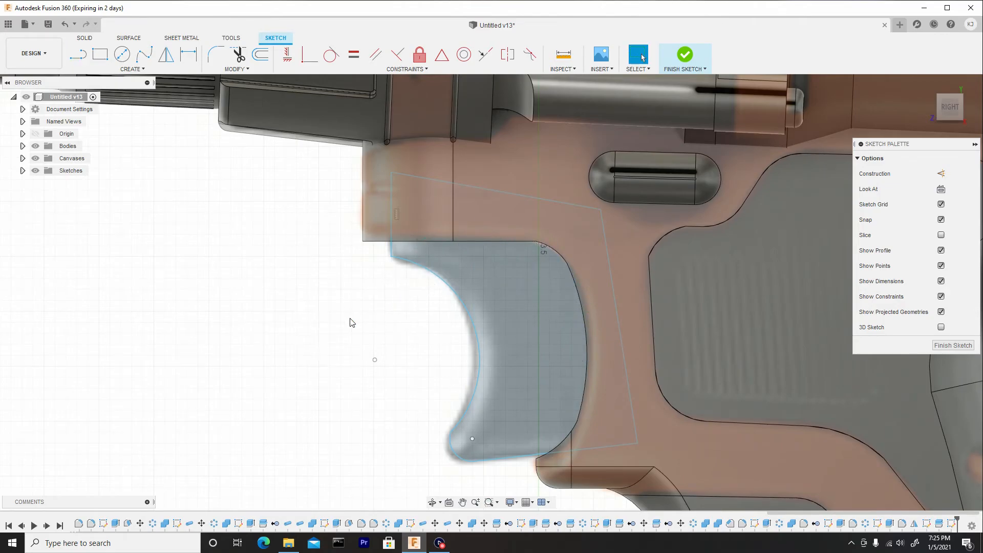
left_click(502, 294)
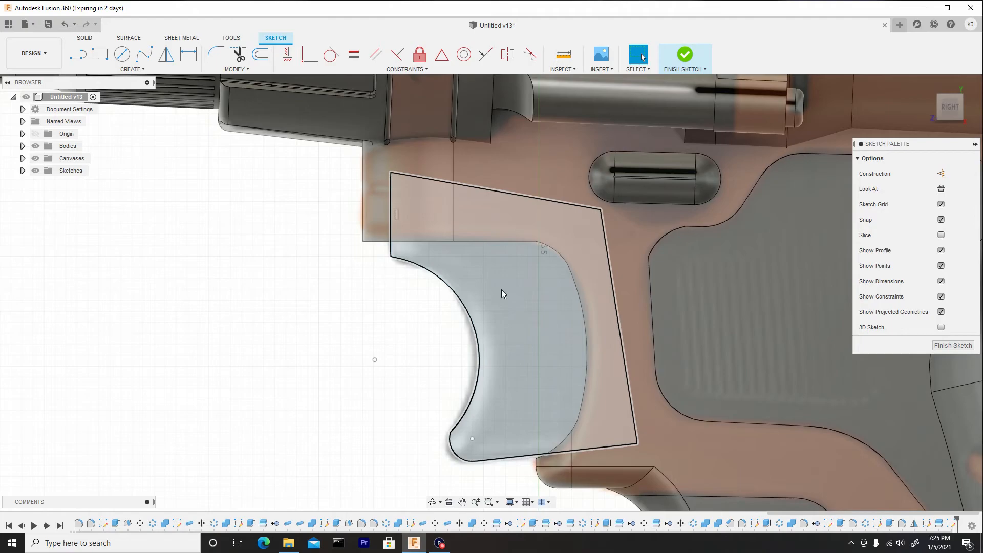
Step: Extrude the trigger profile as a symmetric cut through the handle at about 0.443 mm
right_click(502, 291)
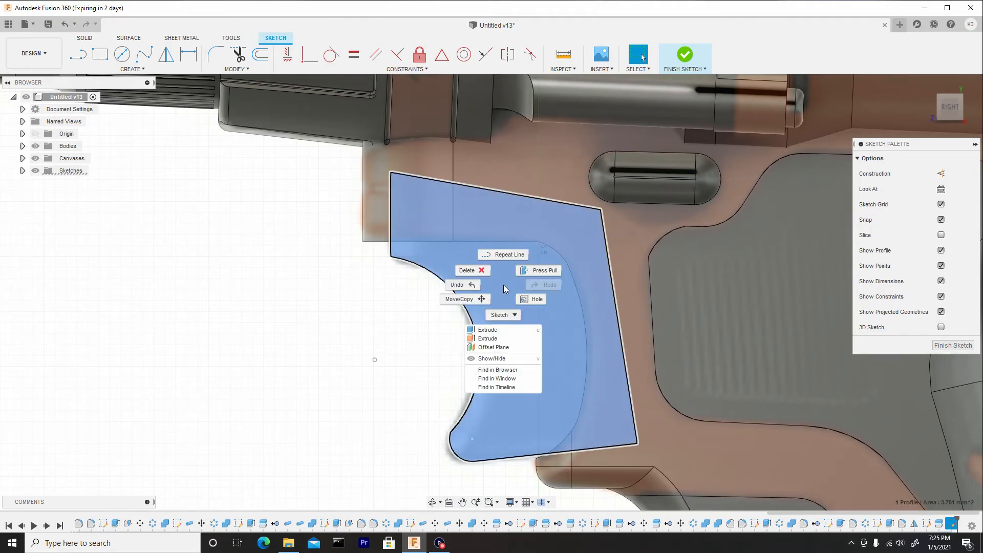
left_click(487, 329)
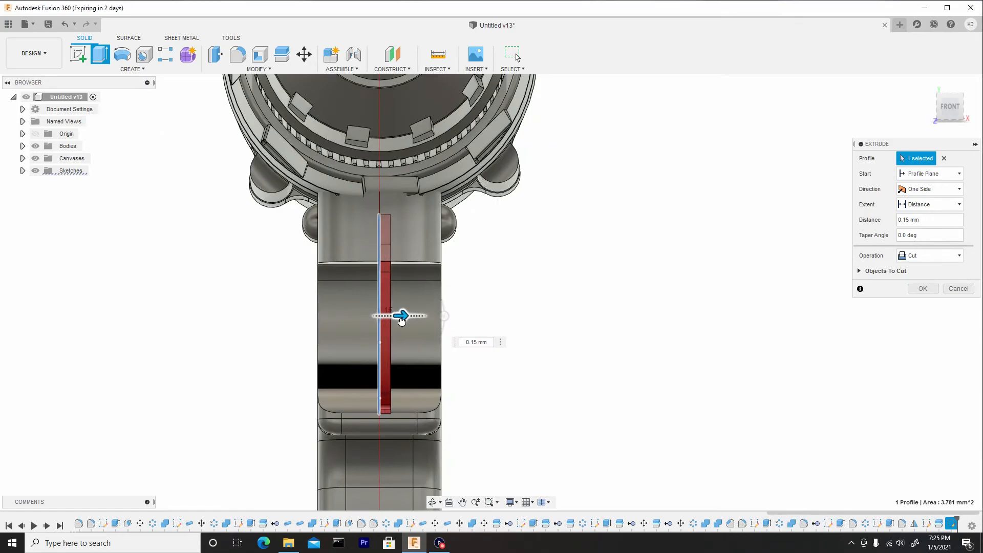
left_click_drag(401, 316, 443, 315)
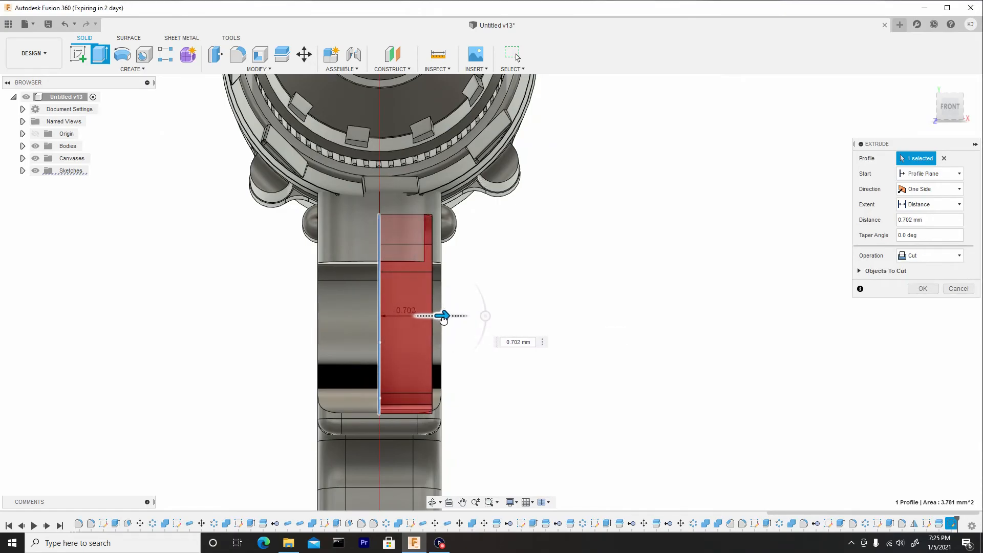
left_click_drag(442, 315, 431, 315)
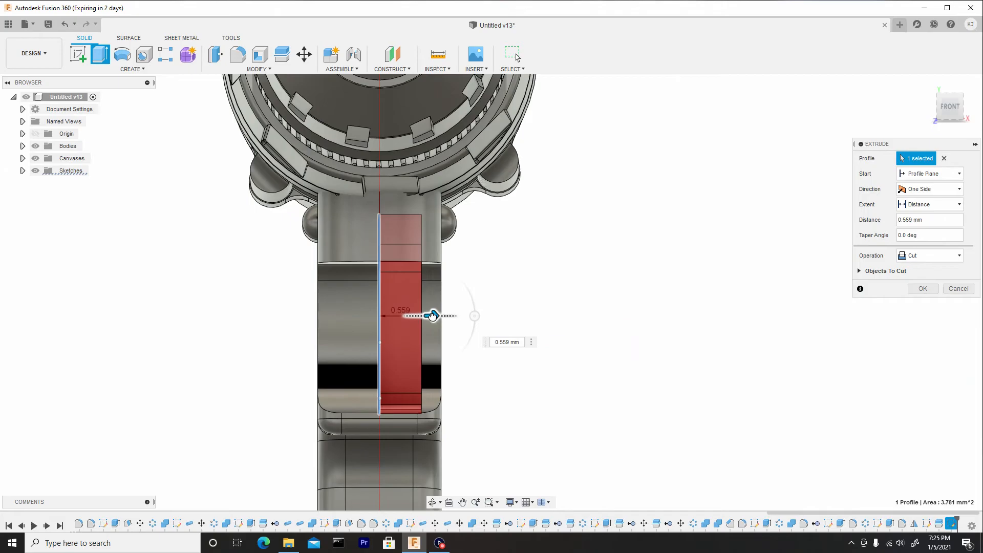
left_click_drag(432, 314, 445, 314)
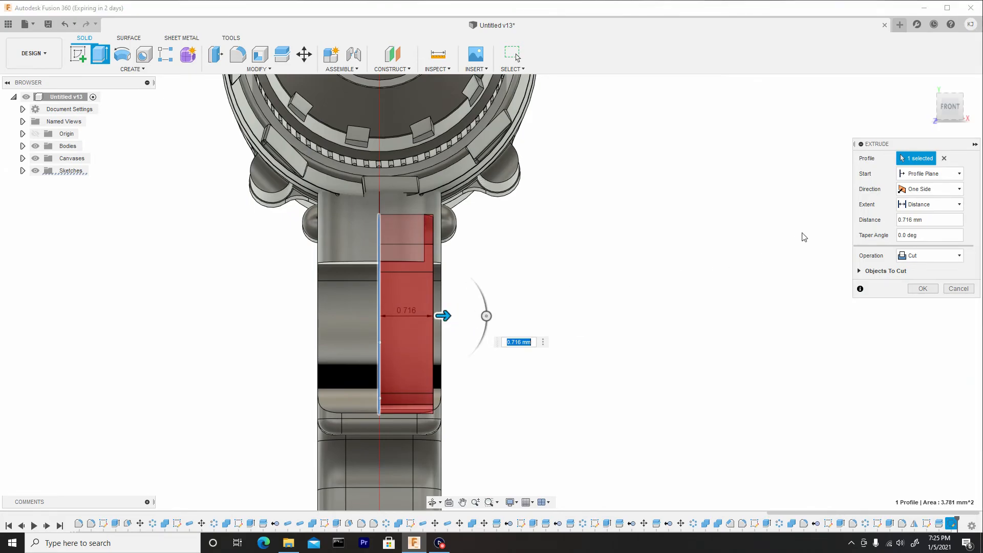
left_click(929, 189)
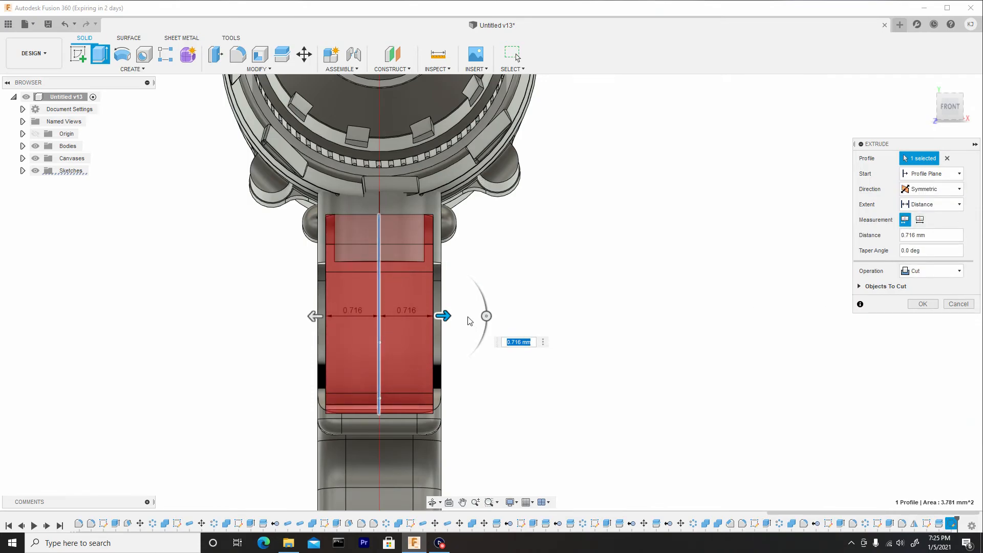
left_click_drag(443, 315, 425, 315)
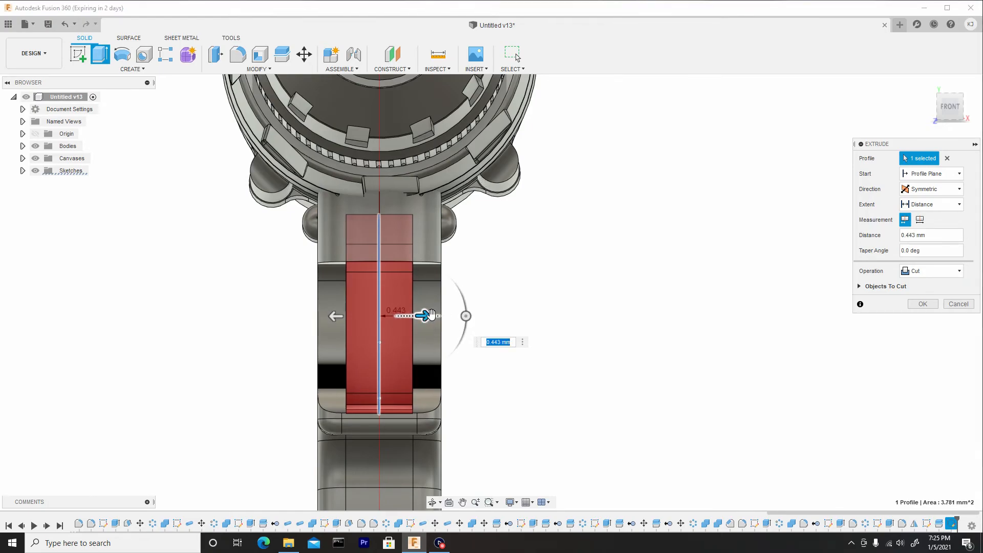
left_click(931, 270)
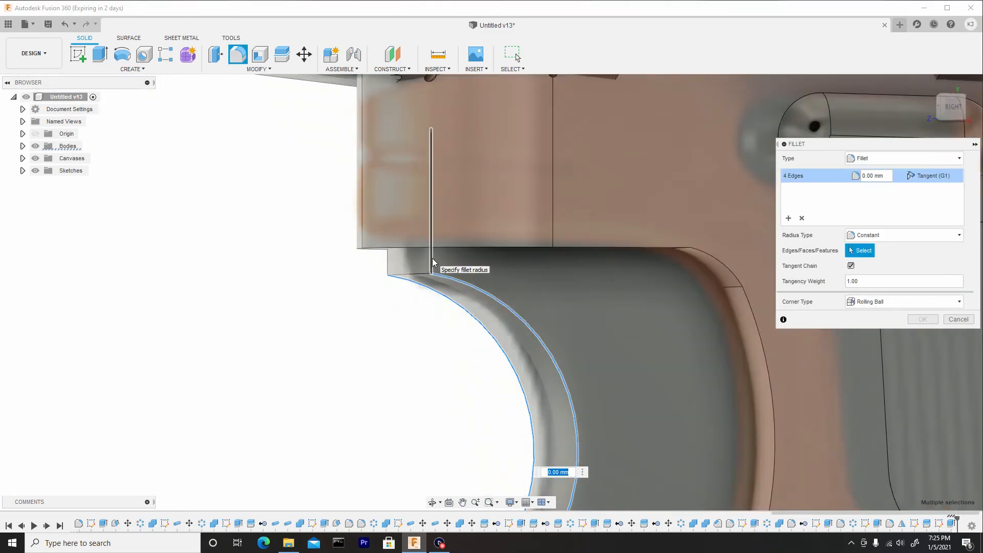
Step: Round the trigger's outer edges, including the bottom edge, with a 0.153 mm fillet
left_click(430, 257)
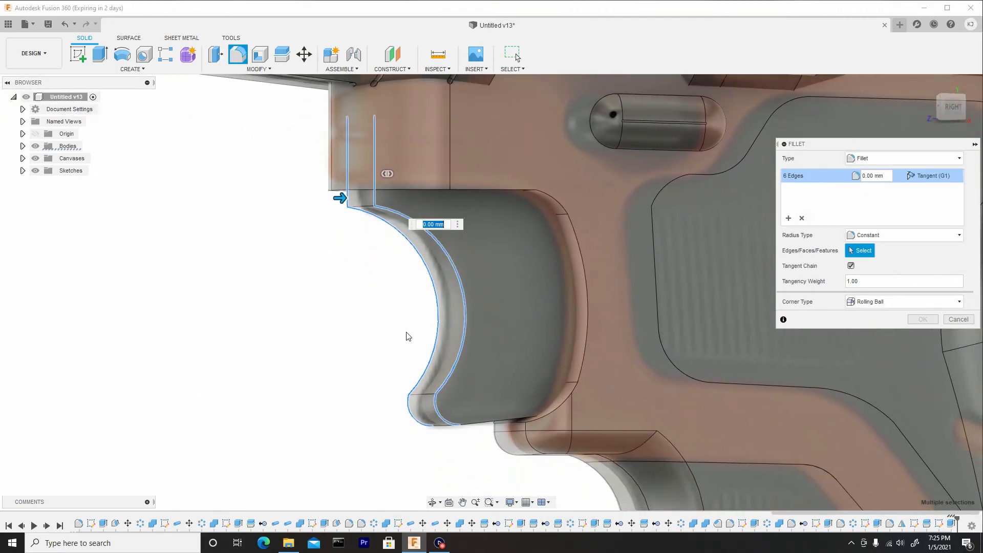
left_click(470, 398)
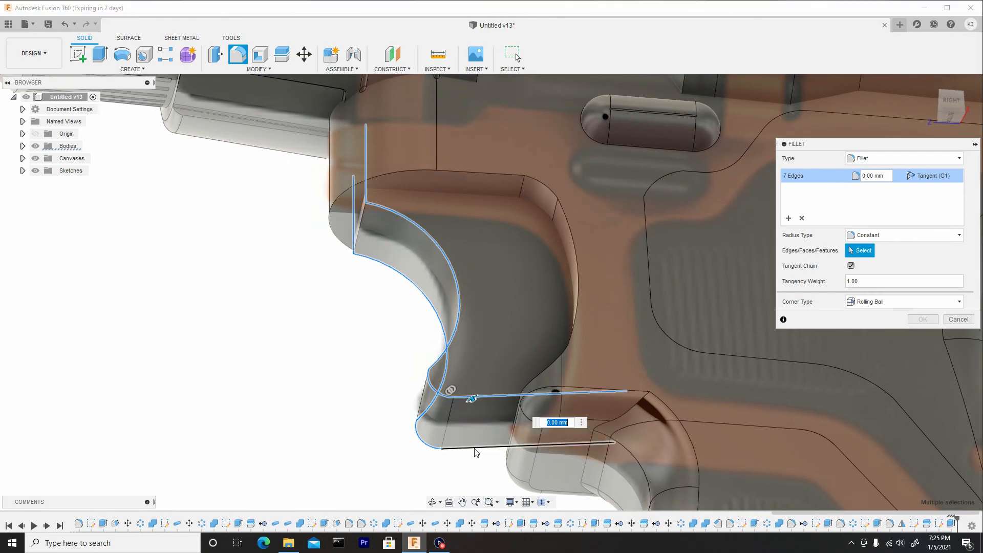
left_click(473, 449)
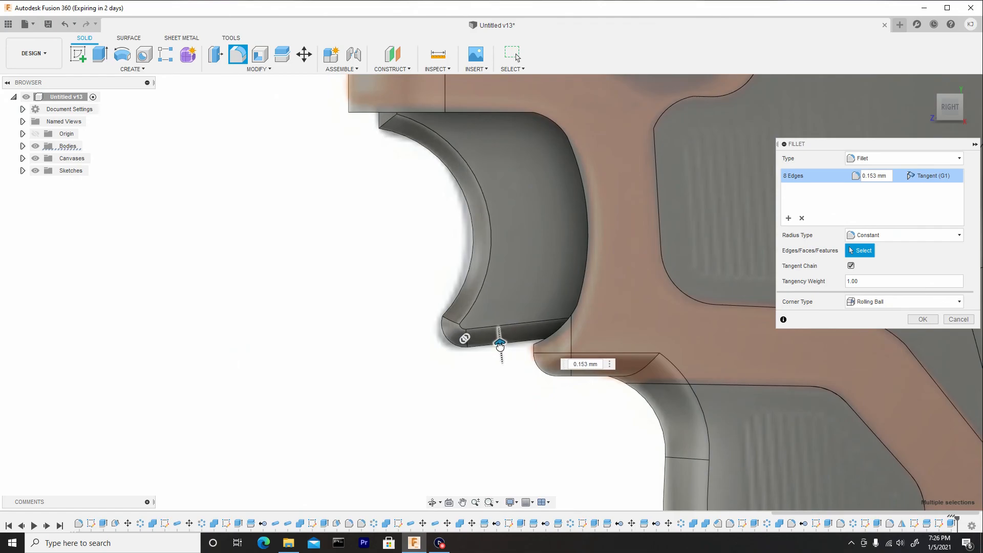
mouse_move(501, 345)
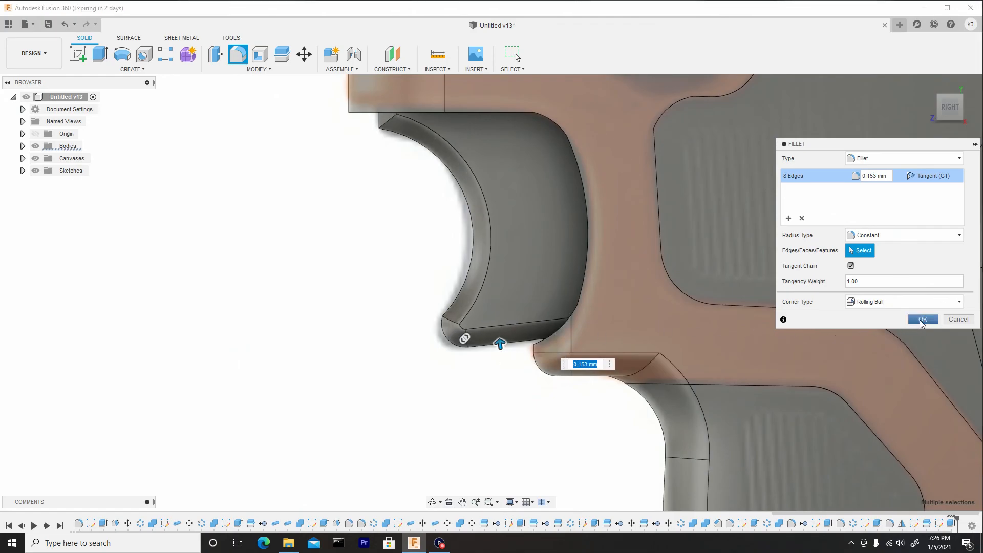
left_click(922, 319)
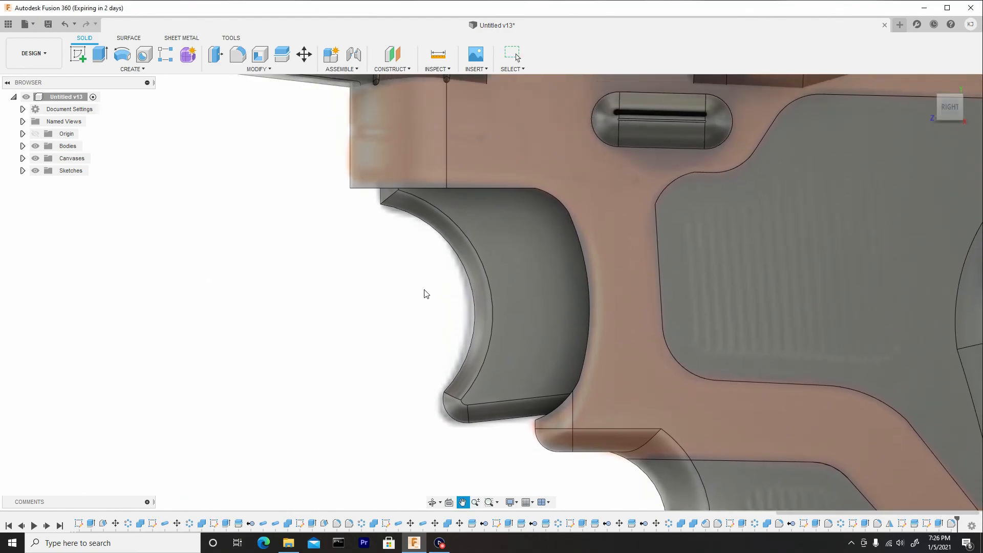
Step: Begin a second fillet of 0.35 mm on the edges at the trigger's top corner
left_click(238, 55)
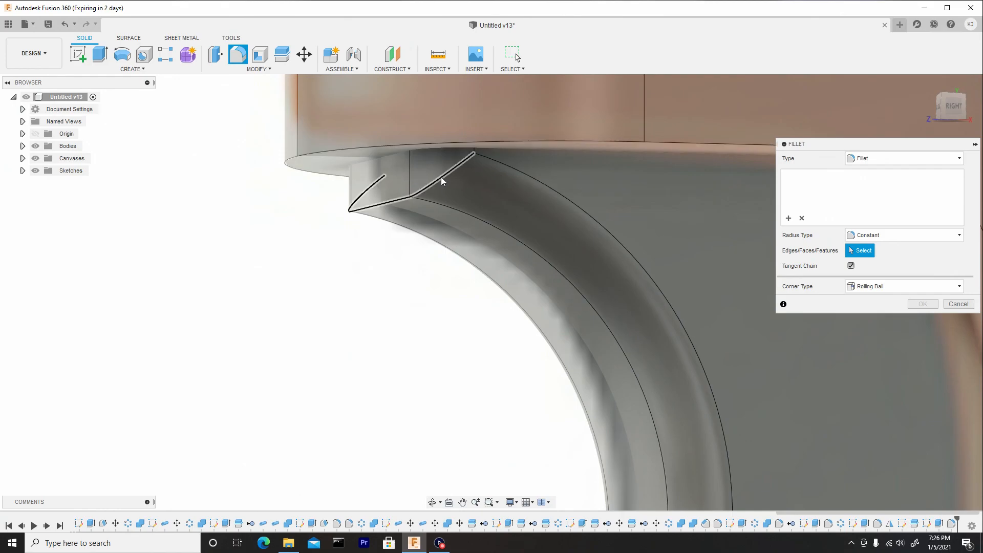
left_click(426, 188)
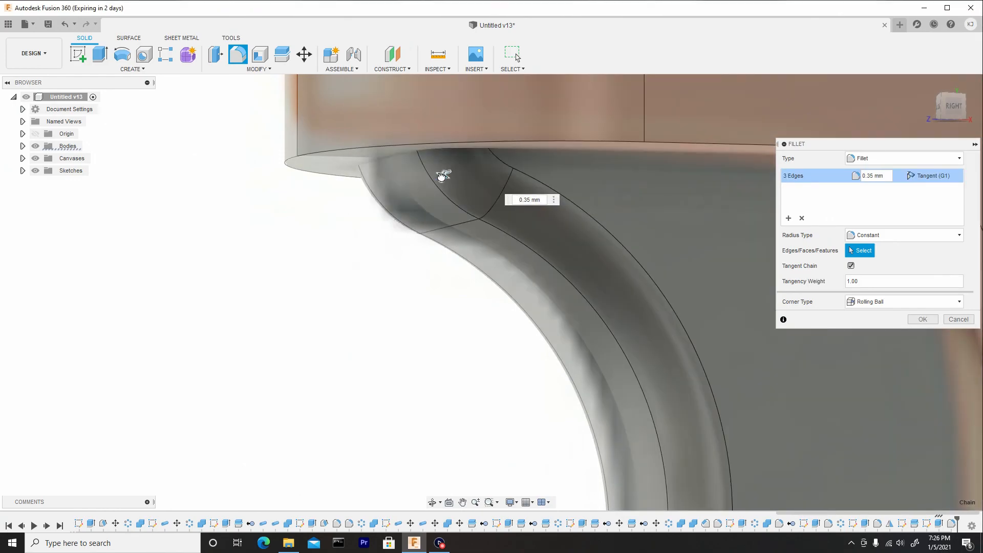